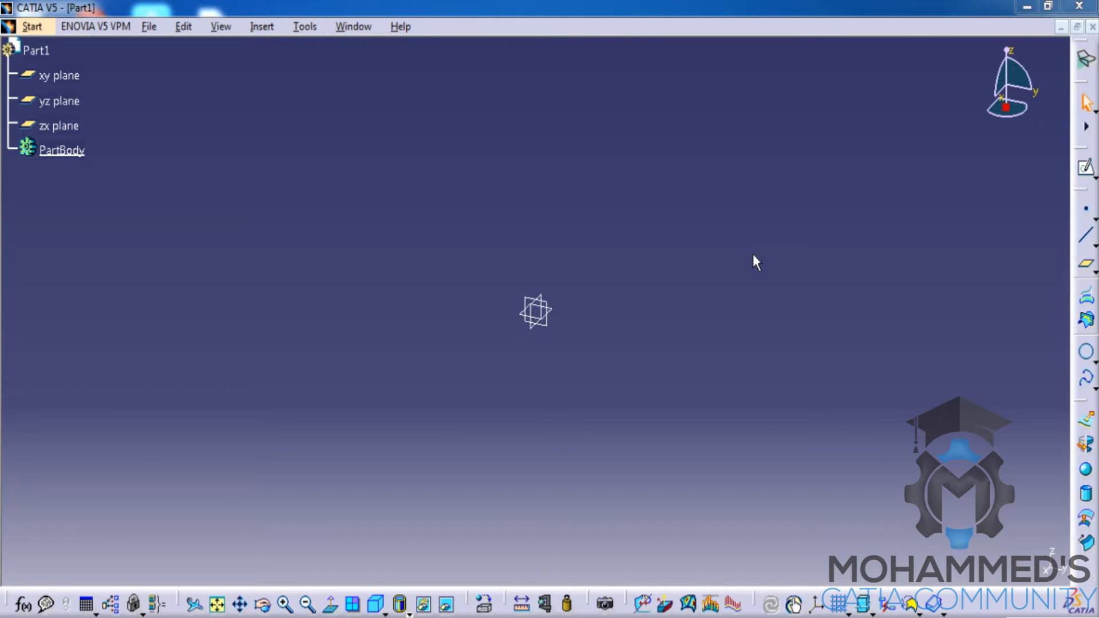
{"action": "mouse_move", "coordinate": [751, 214]}
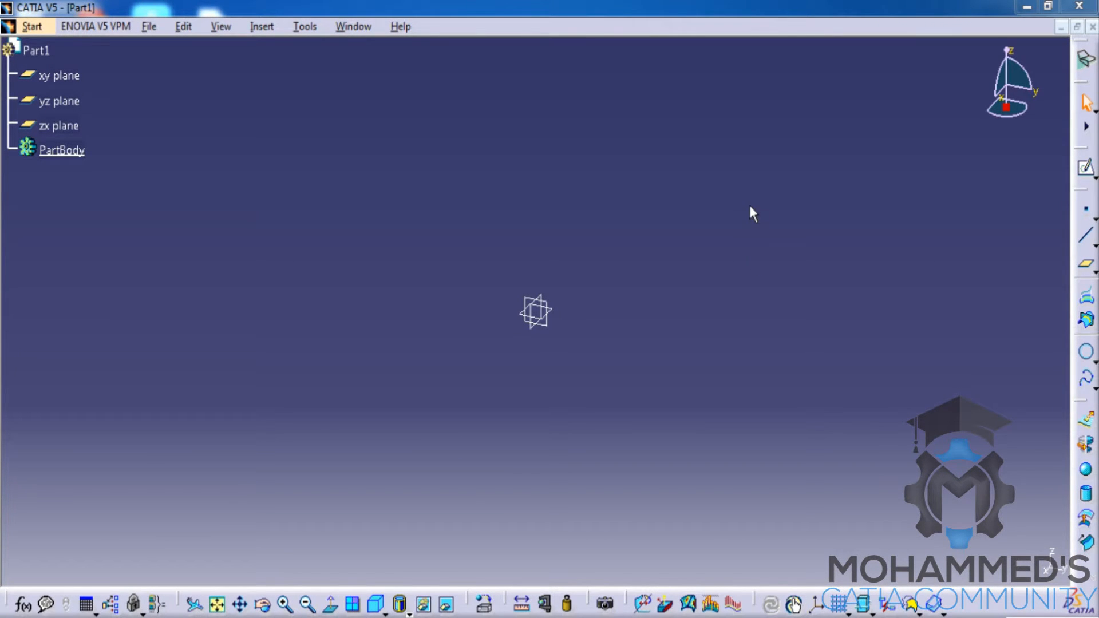
{"action": "mouse_move", "coordinate": [763, 270]}
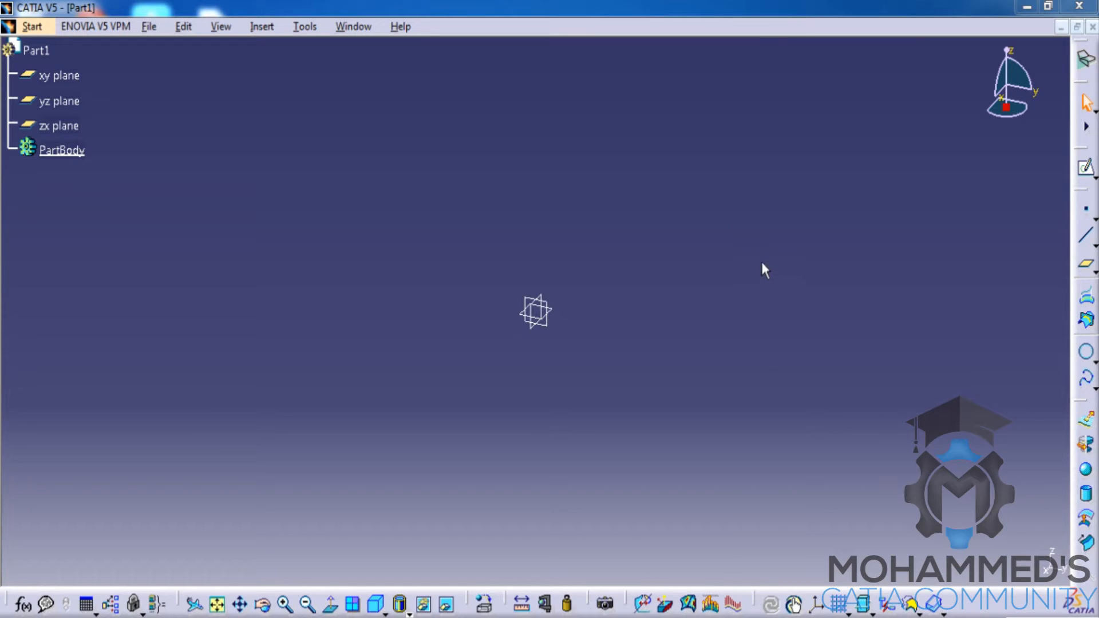
{"action": "mouse_move", "coordinate": [754, 326]}
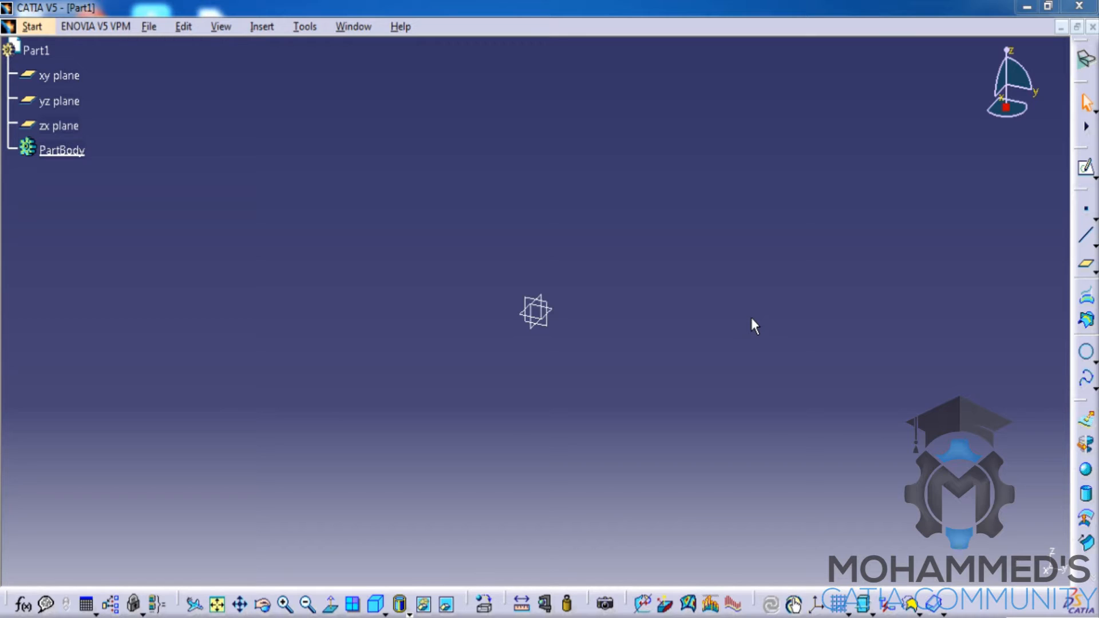
{"action": "mouse_move", "coordinate": [749, 339]}
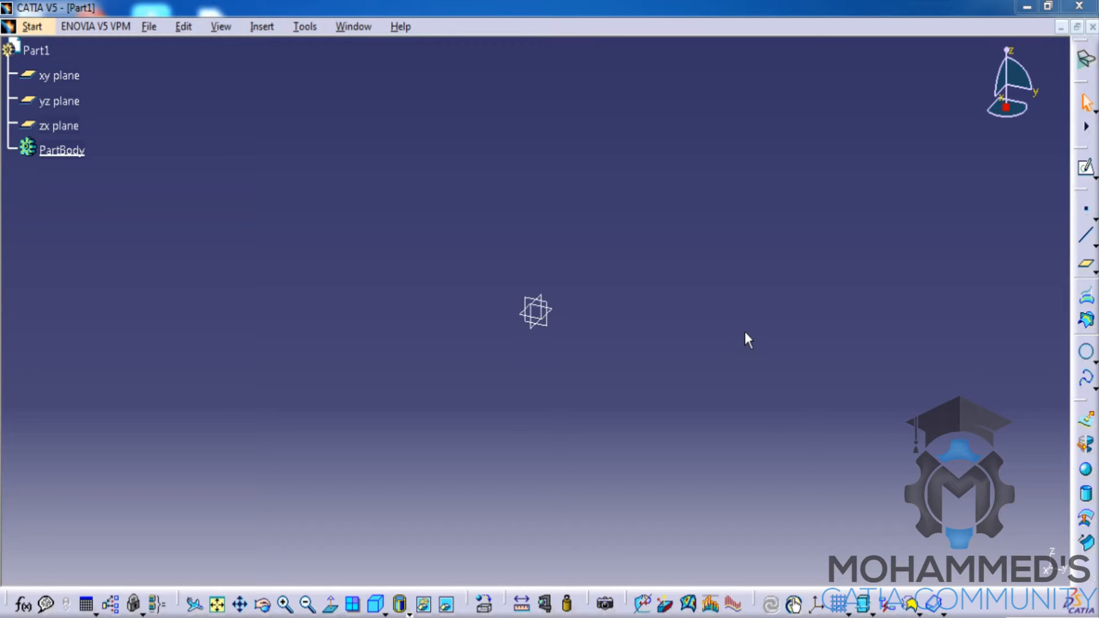
{"action": "mouse_move", "coordinate": [176, 542]}
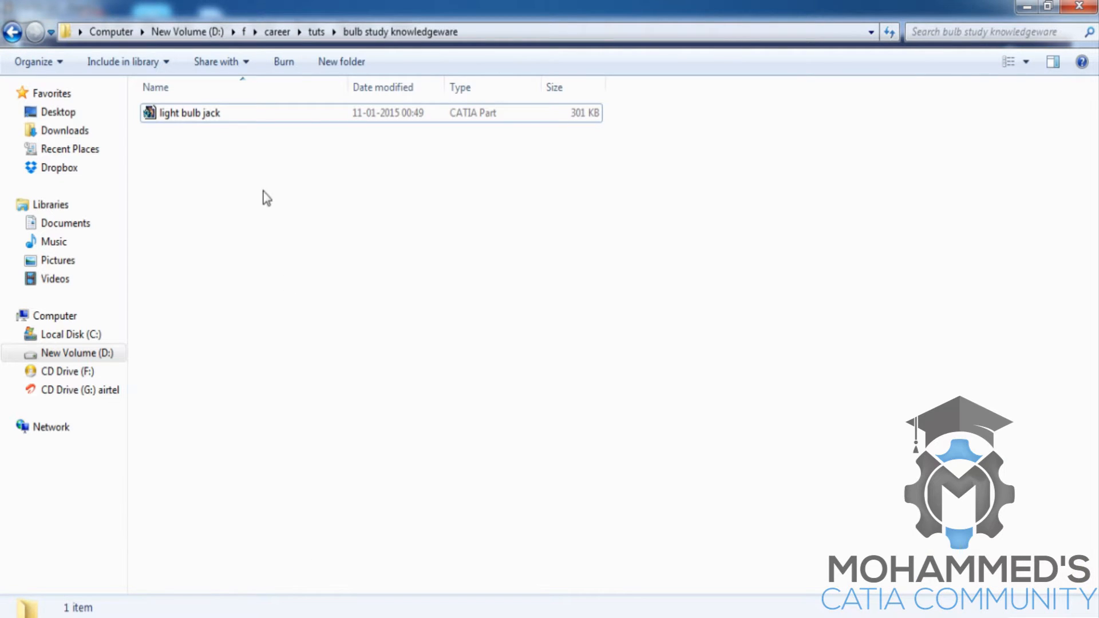
{"action": "mouse_move", "coordinate": [261, 175]}
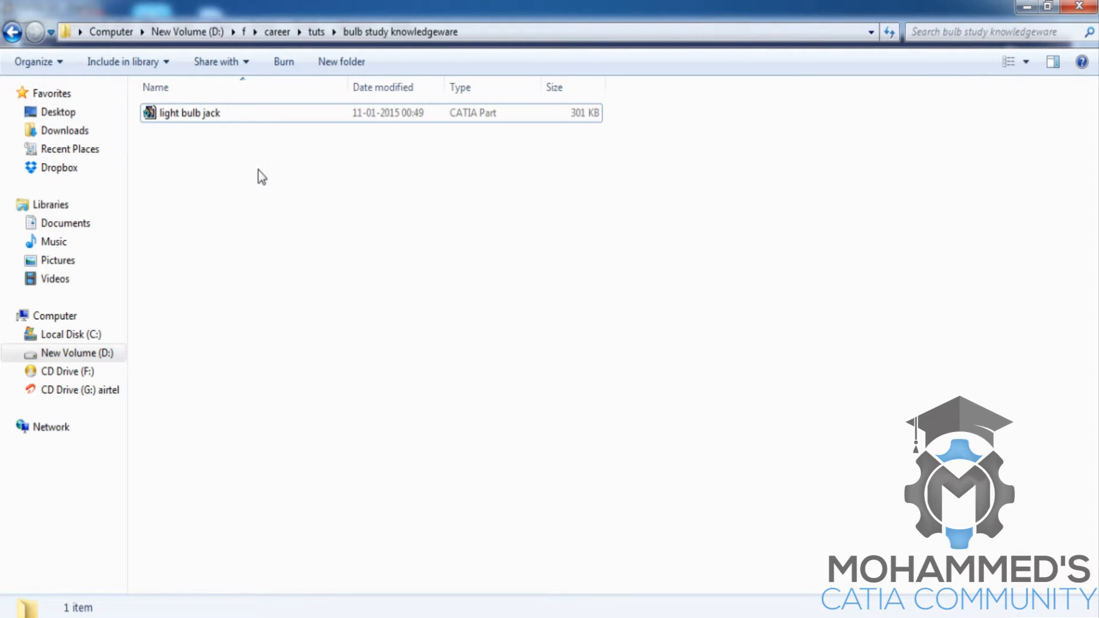
Step: Select the light bulb jack file, dismiss its properties and clear the plane selection
{"action": "left_click", "coordinate": [189, 113]}
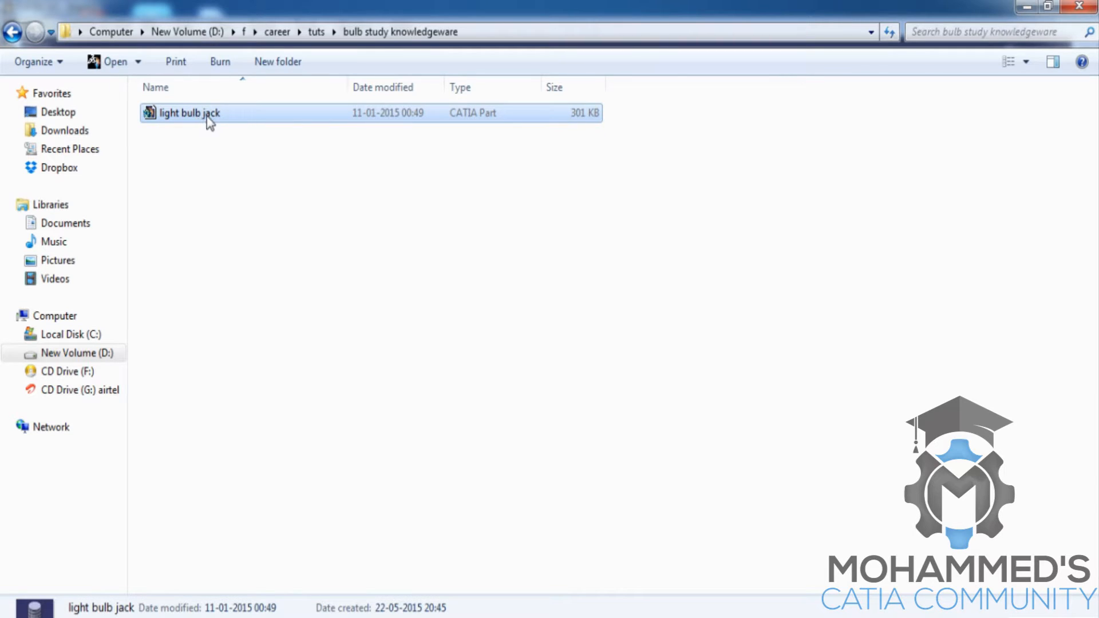
{"action": "mouse_move", "coordinate": [490, 123]}
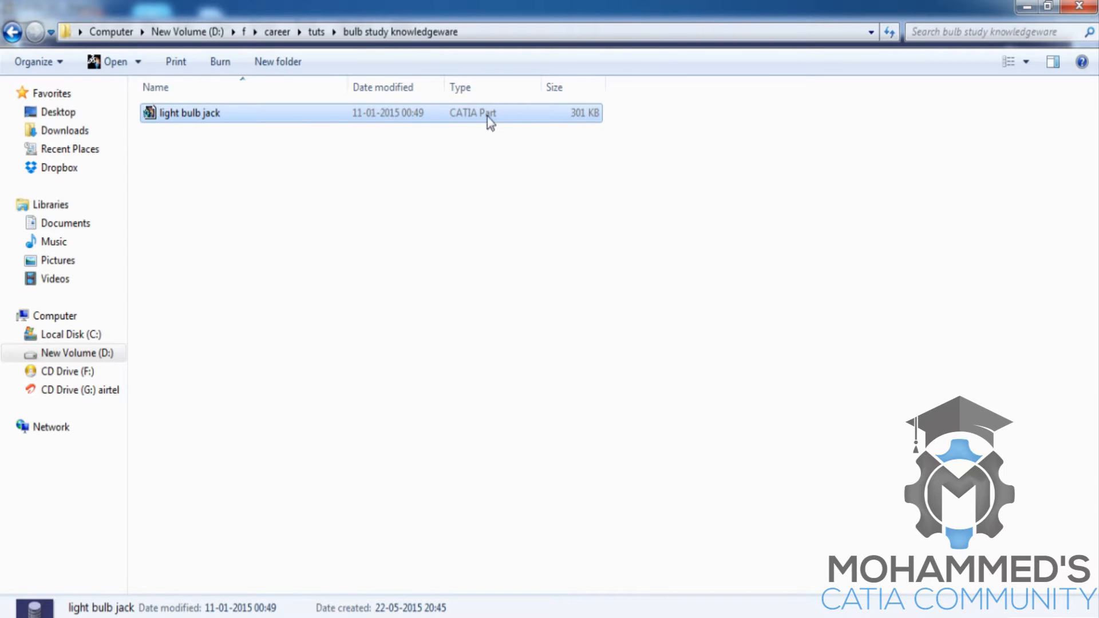
{"action": "mouse_move", "coordinate": [227, 122]}
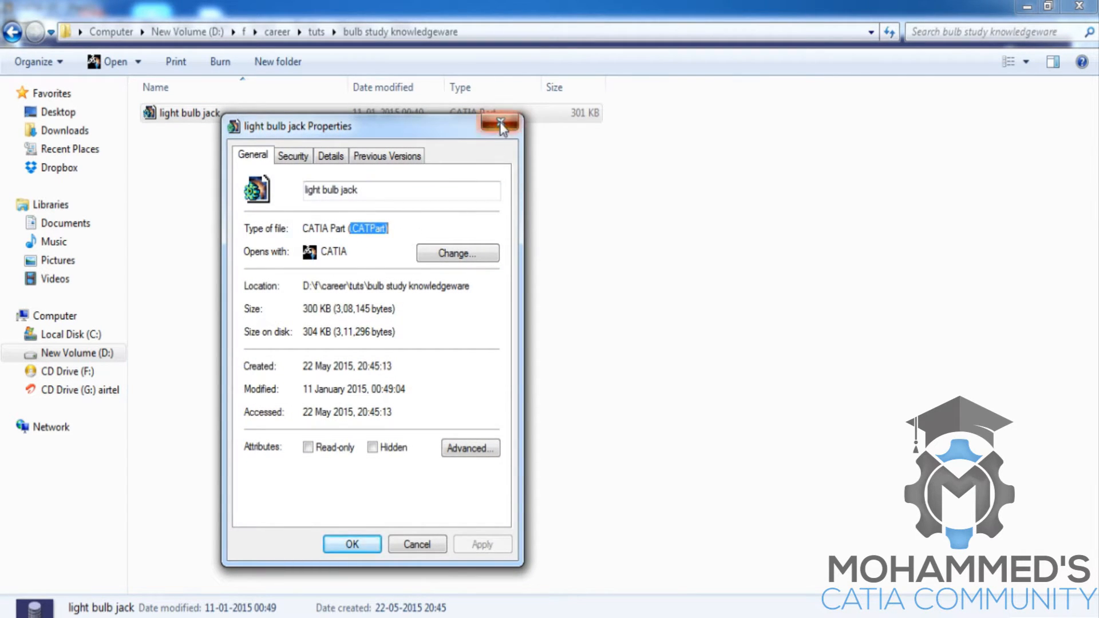
{"action": "left_click", "coordinate": [501, 124]}
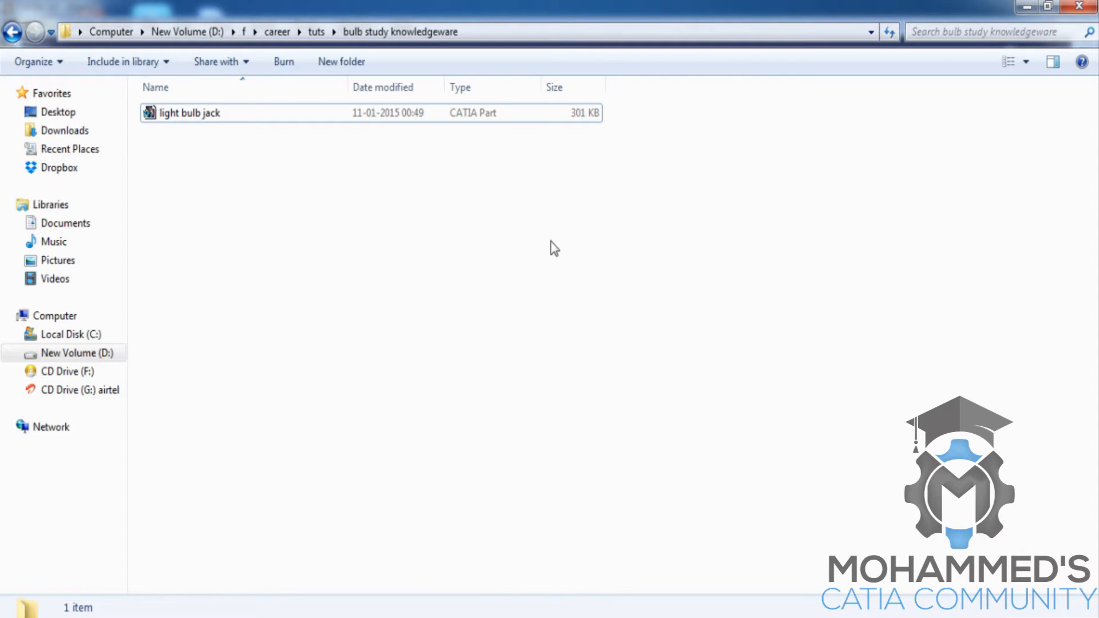
{"action": "mouse_move", "coordinate": [584, 203]}
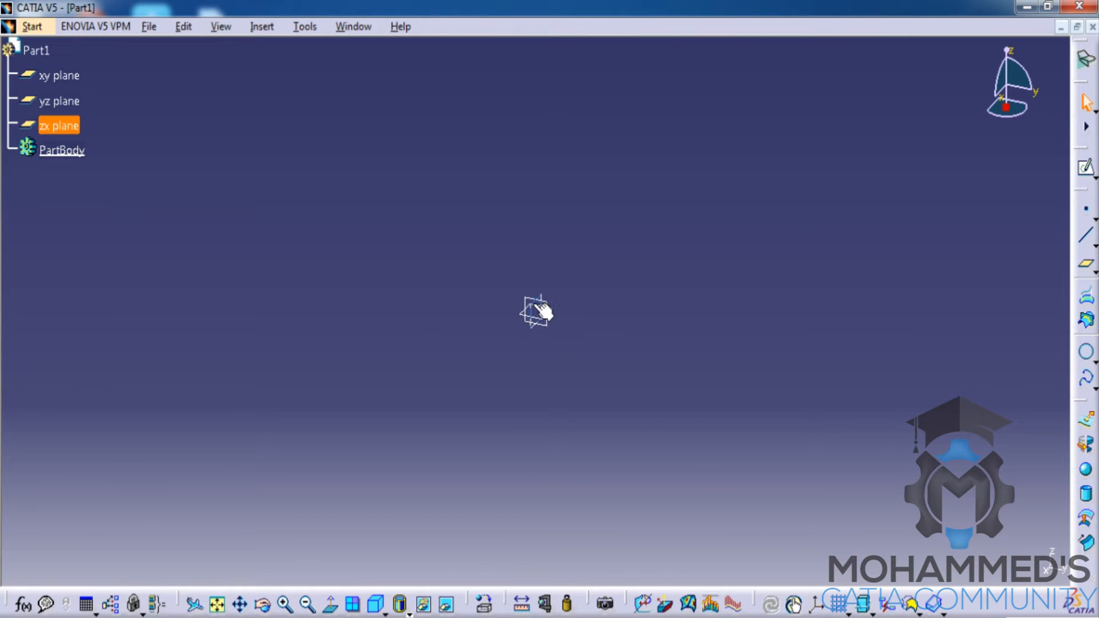
{"action": "left_click", "coordinate": [535, 312]}
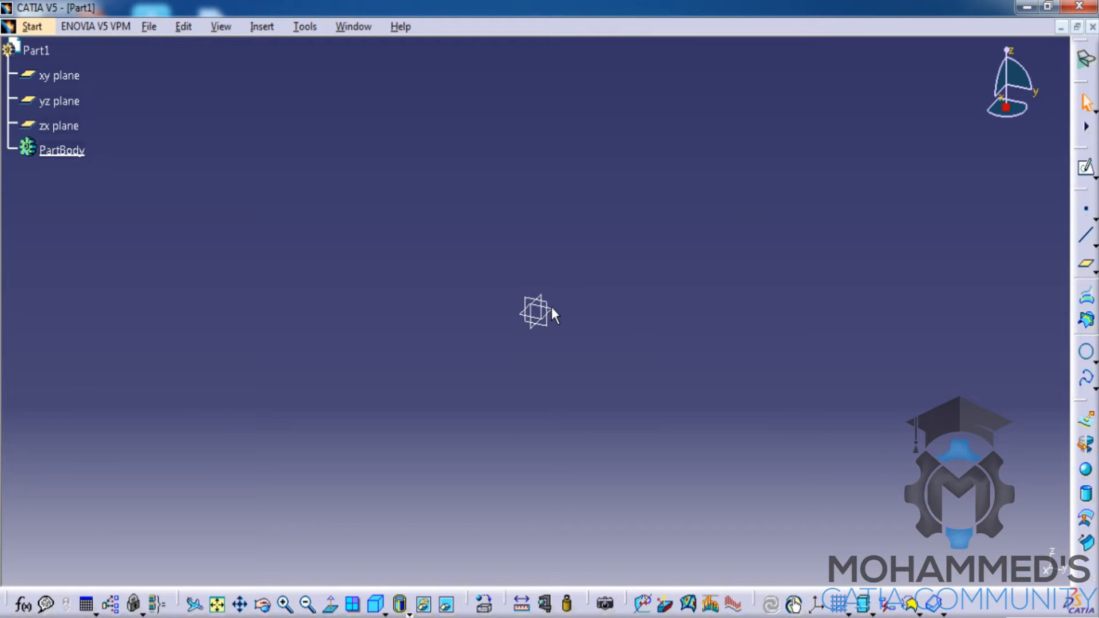
{"action": "mouse_move", "coordinate": [915, 265]}
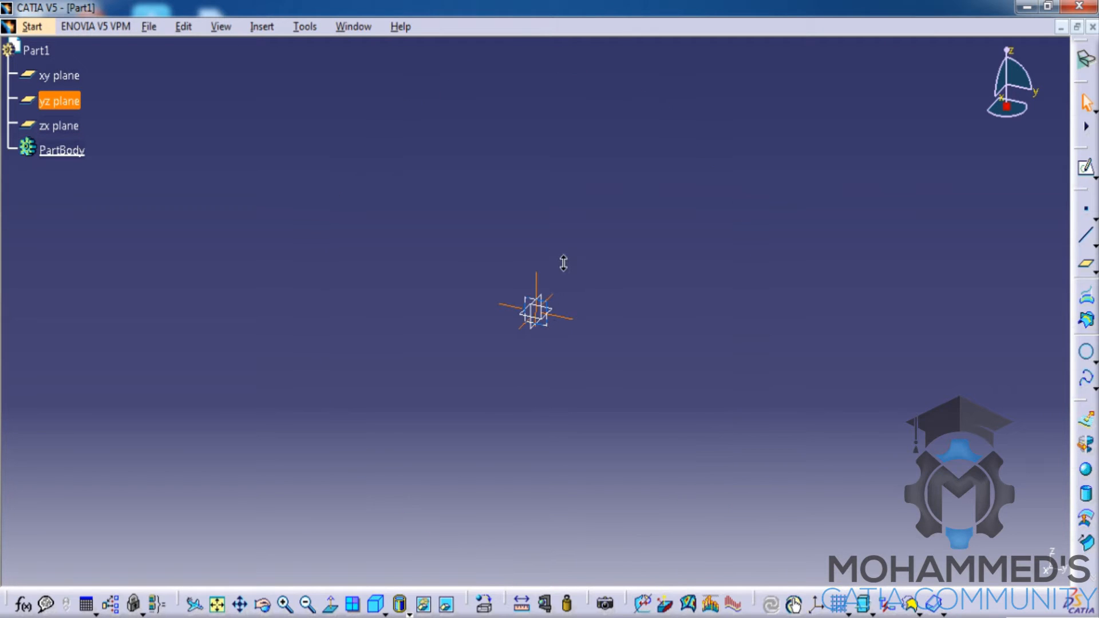
{"action": "left_click", "coordinate": [535, 312]}
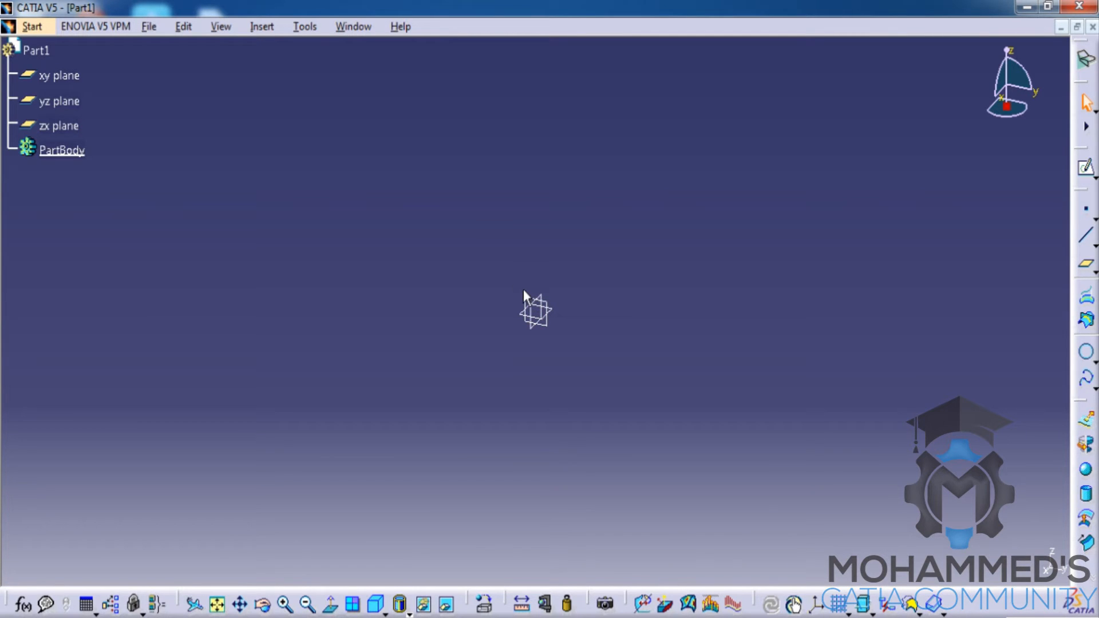
Step: Set the Part Infrastructure axis system display size to 39 mm so the planes show larger
{"action": "left_click", "coordinate": [304, 26]}
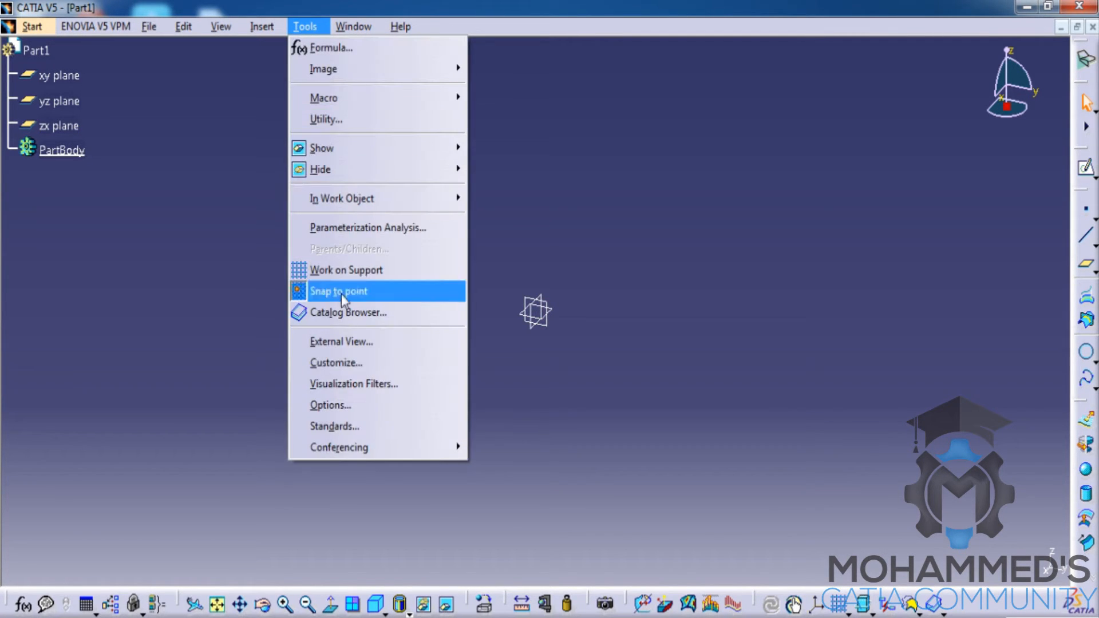
{"action": "left_click", "coordinate": [329, 405]}
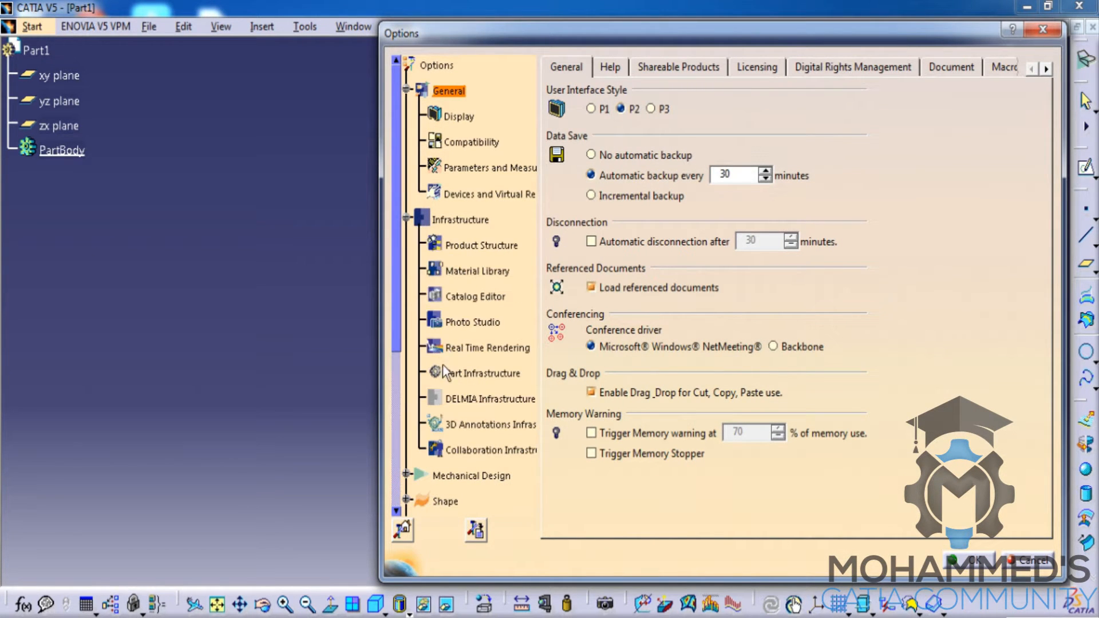
{"action": "left_click", "coordinate": [483, 372]}
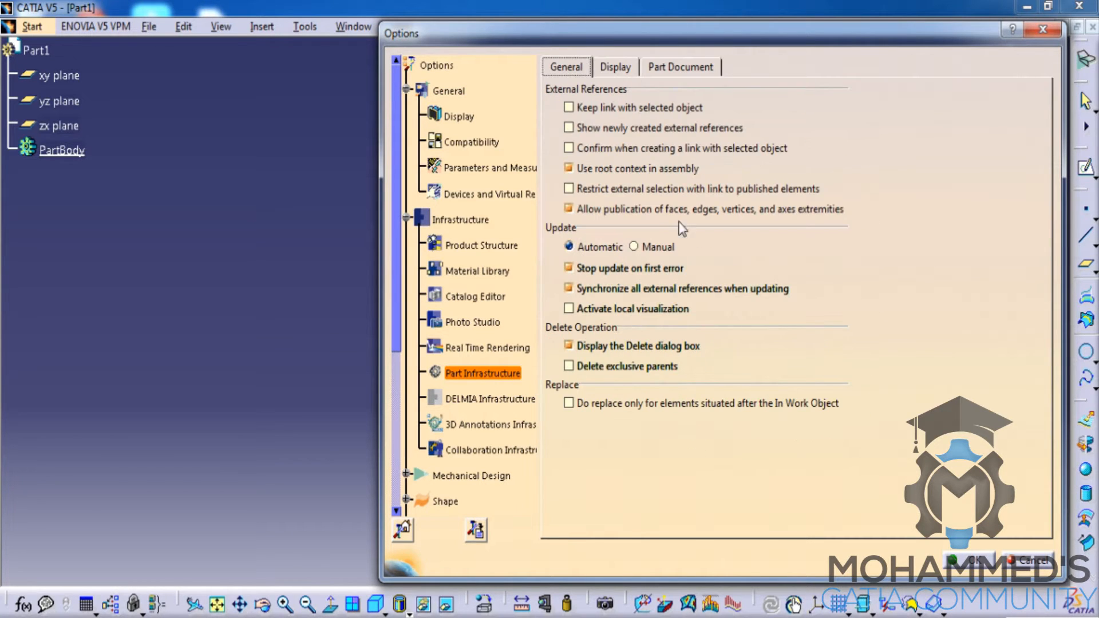
{"action": "left_click", "coordinate": [614, 67]}
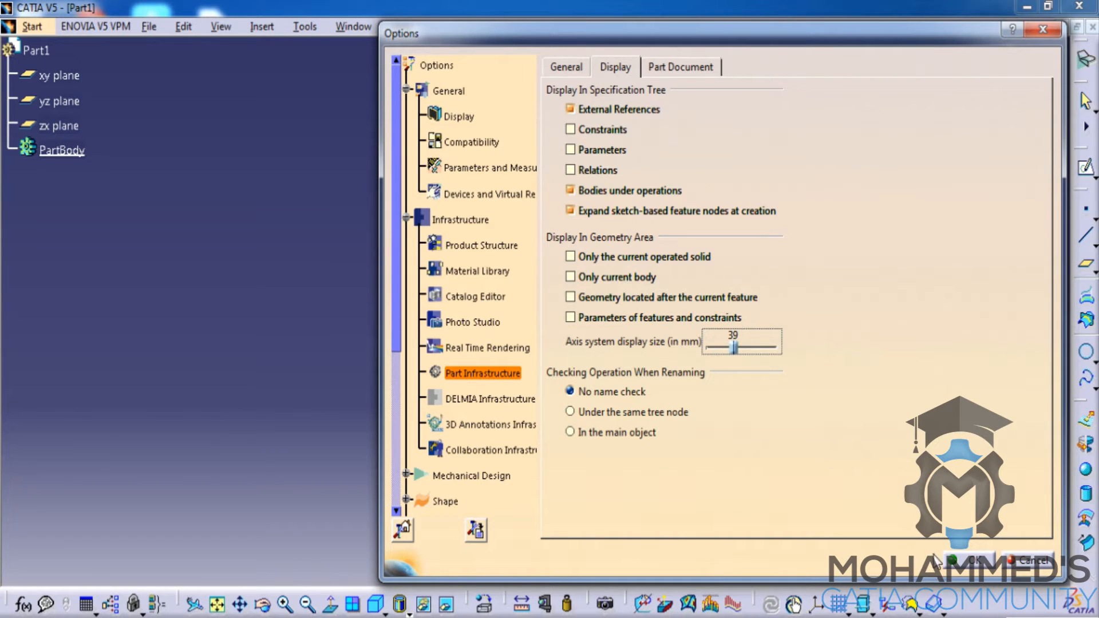
{"action": "left_click", "coordinate": [964, 561]}
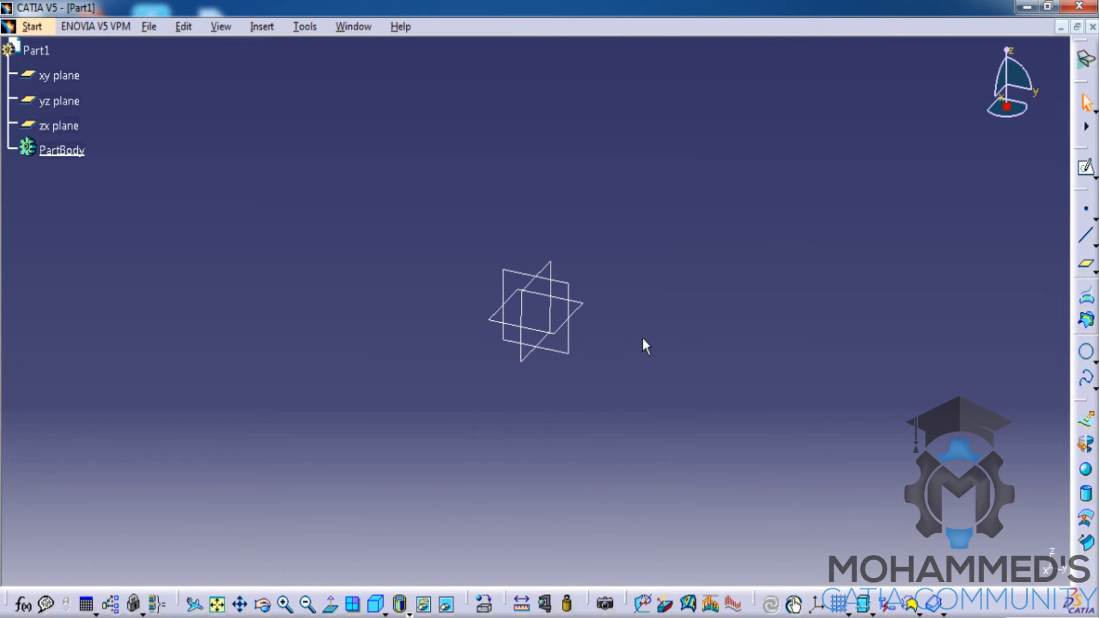
Step: Select and deselect the yz plane to show the enlarged reference planes
{"action": "left_click", "coordinate": [58, 100]}
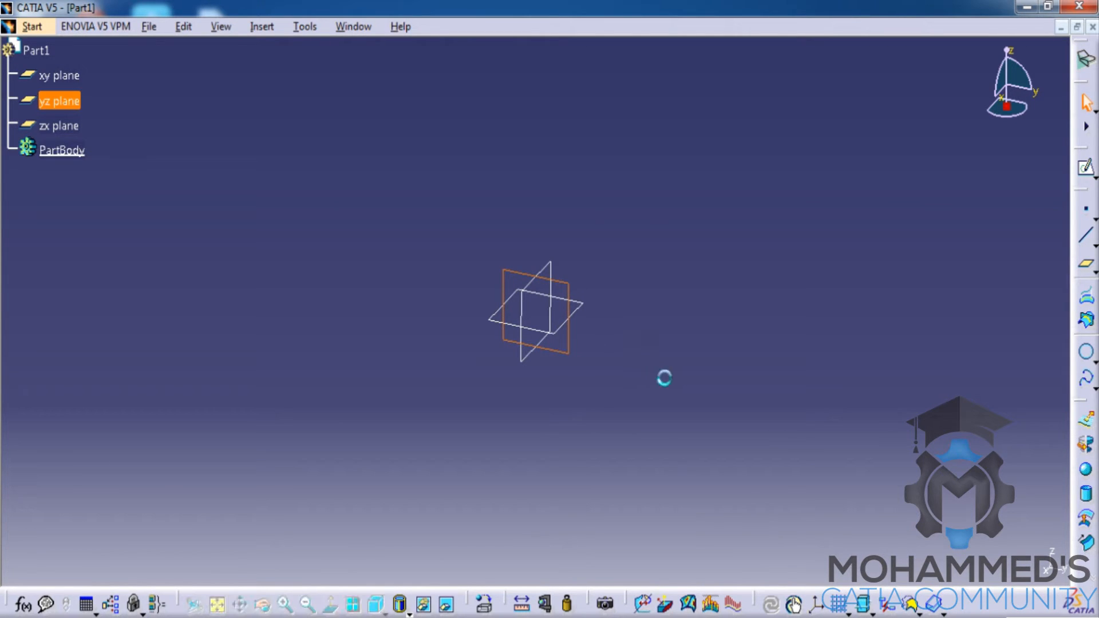
{"action": "left_click", "coordinate": [625, 307]}
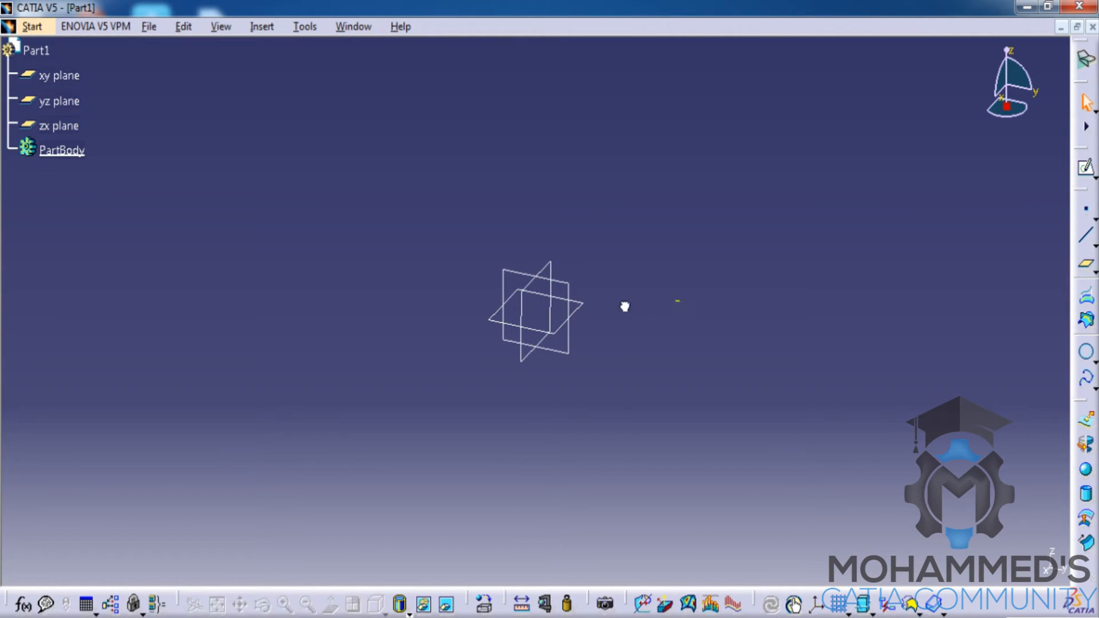
{"action": "left_click", "coordinate": [532, 301]}
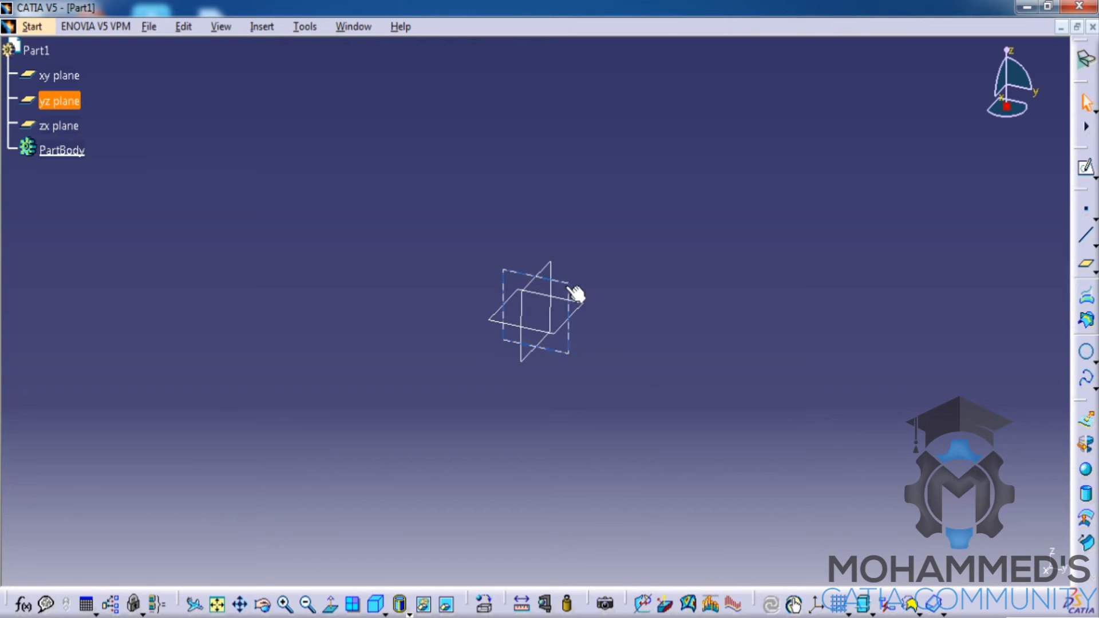
{"action": "left_click", "coordinate": [554, 287]}
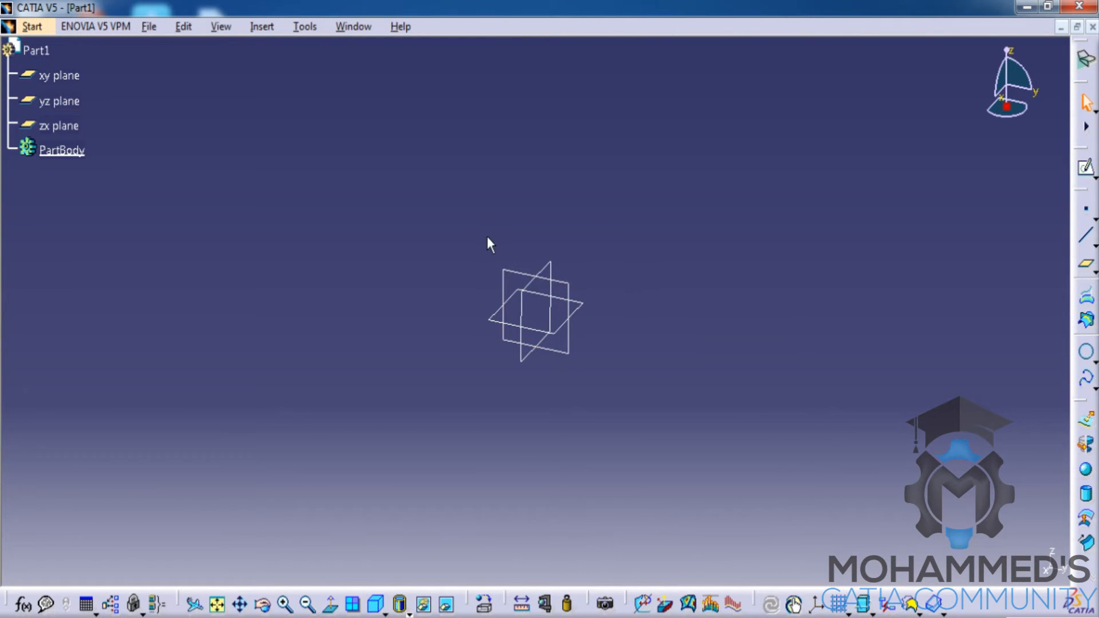
{"action": "mouse_move", "coordinate": [506, 270]}
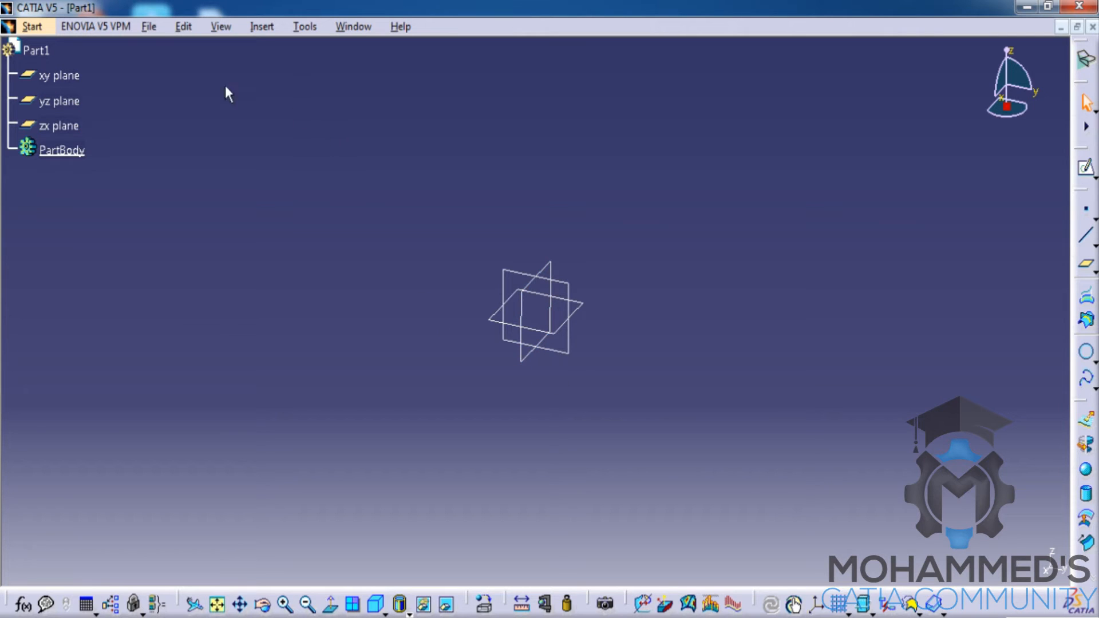
Step: Create a new Part document, reaching the New Part dialog for Part2
{"action": "left_click", "coordinate": [148, 26]}
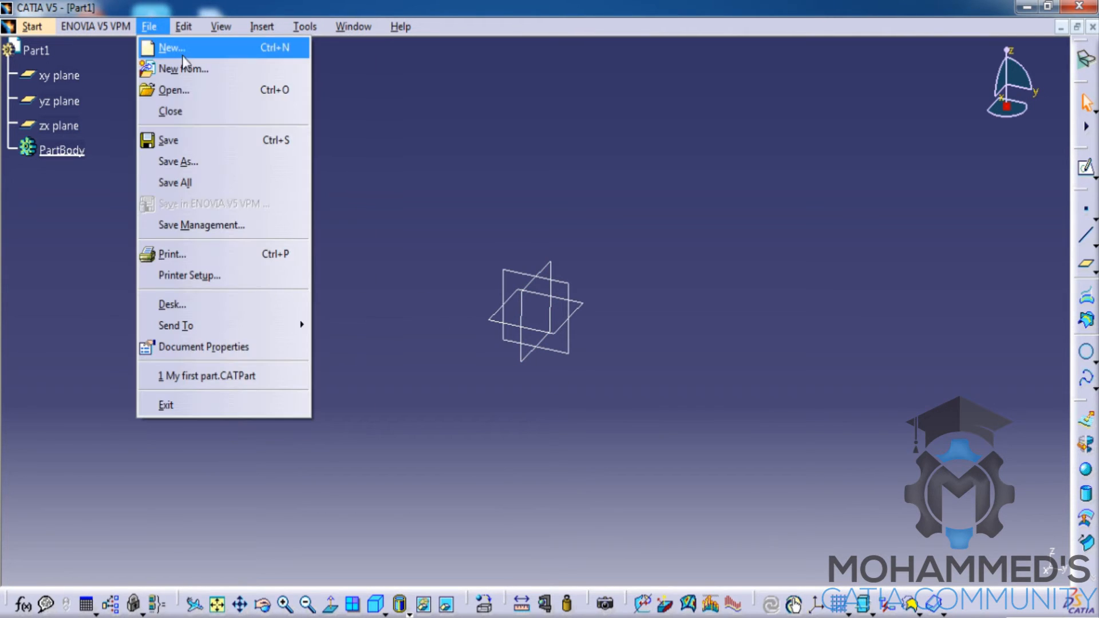
{"action": "left_click", "coordinate": [170, 47]}
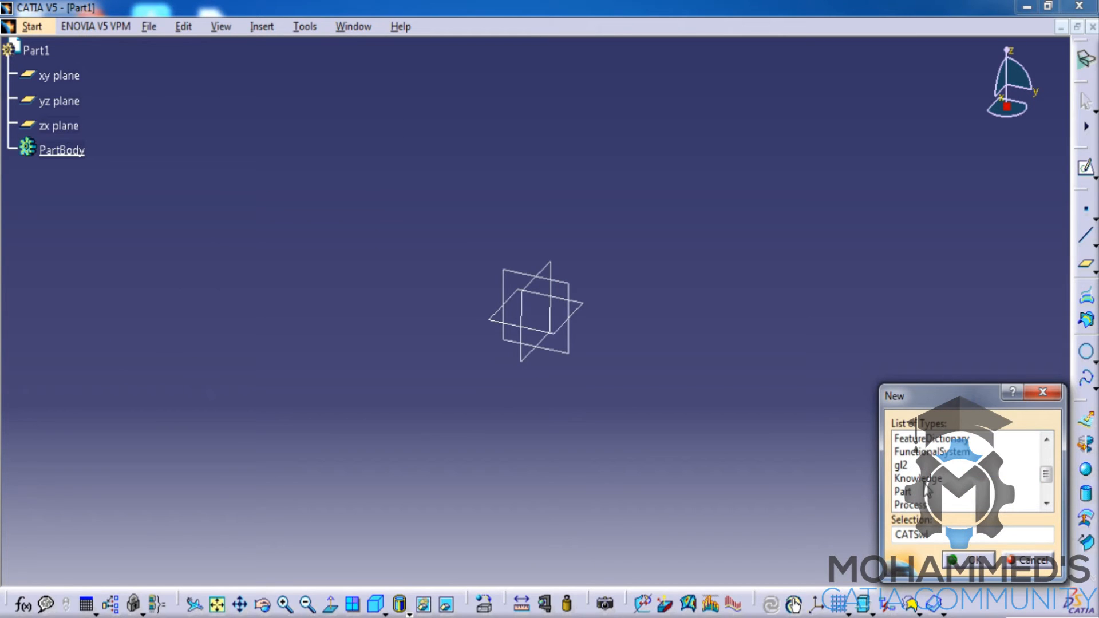
{"action": "left_click", "coordinate": [966, 560]}
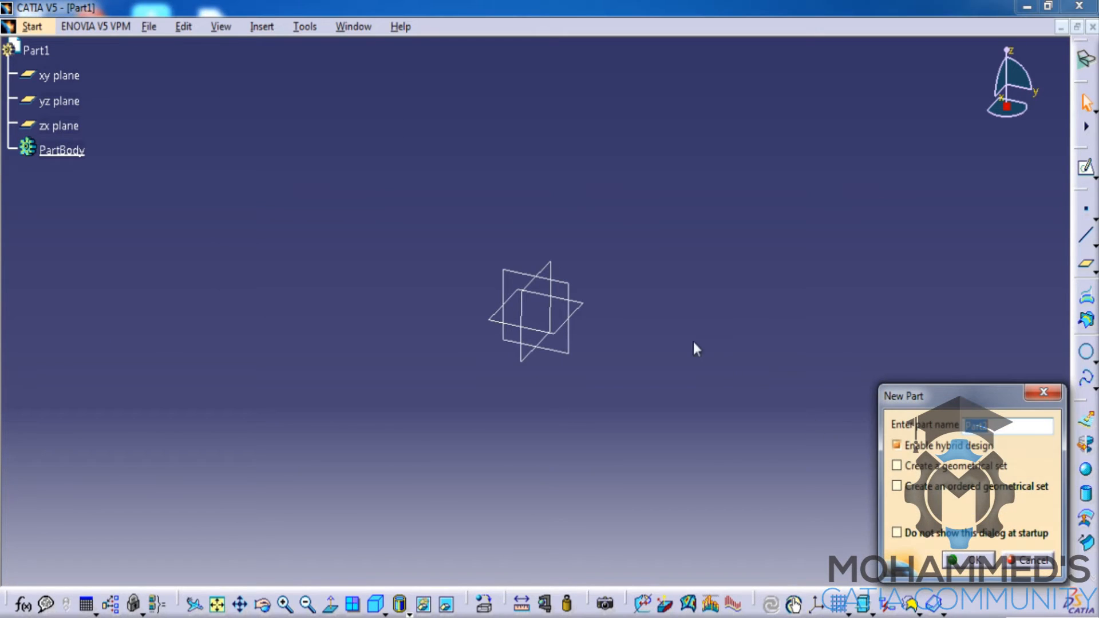
{"action": "left_click", "coordinate": [968, 558]}
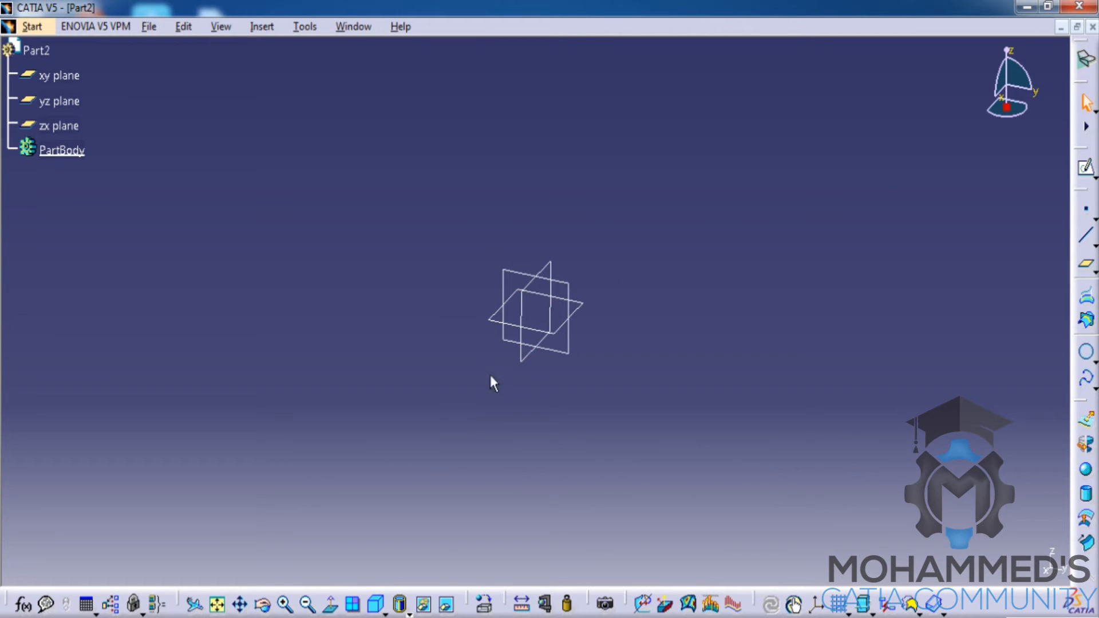
{"action": "mouse_move", "coordinate": [260, 75]}
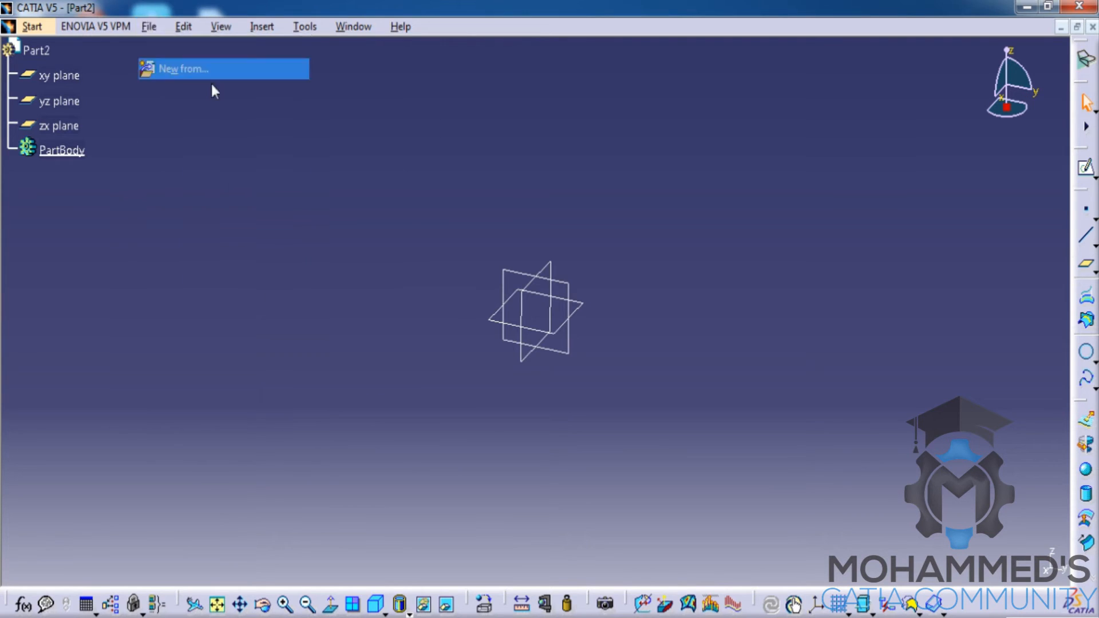
Step: Use New From and pick the light bulb jack CATPart as the source file
{"action": "left_click", "coordinate": [183, 68]}
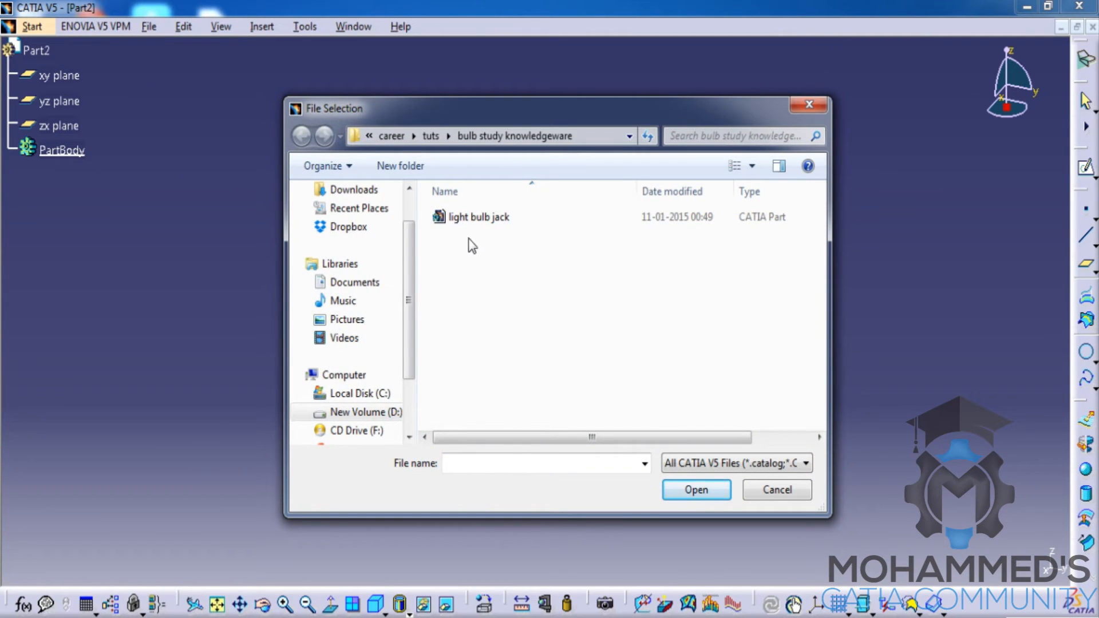
{"action": "left_click", "coordinate": [478, 217]}
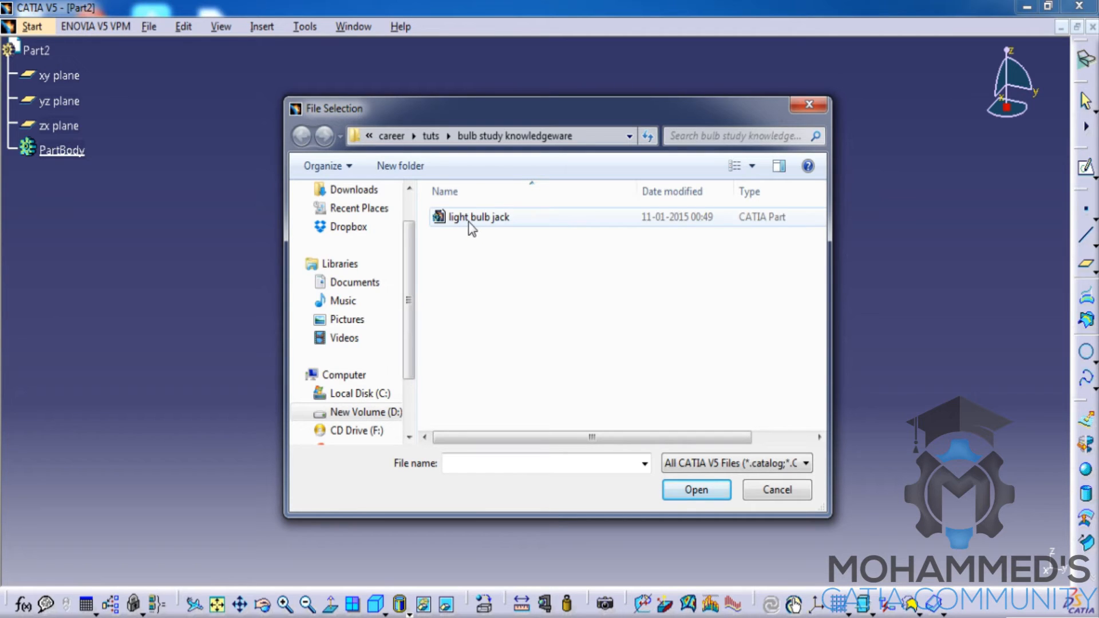
{"action": "mouse_move", "coordinate": [507, 227]}
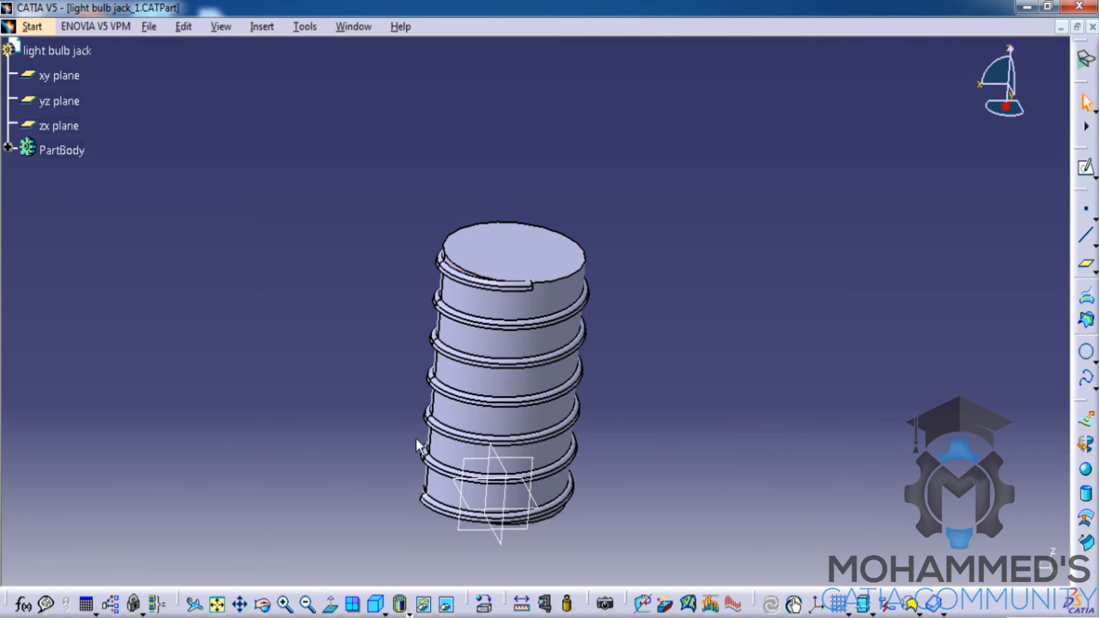
Step: Select PartBody and bring up Save As, showing the proposed name light bulb jack_1
{"action": "left_click", "coordinate": [536, 267]}
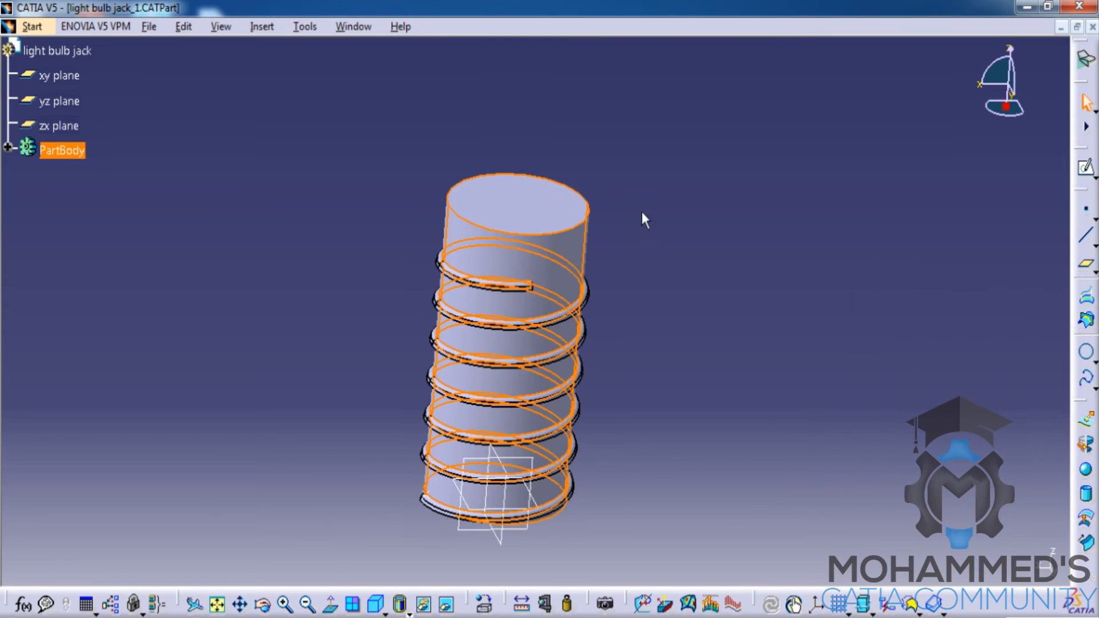
{"action": "left_click", "coordinate": [147, 26]}
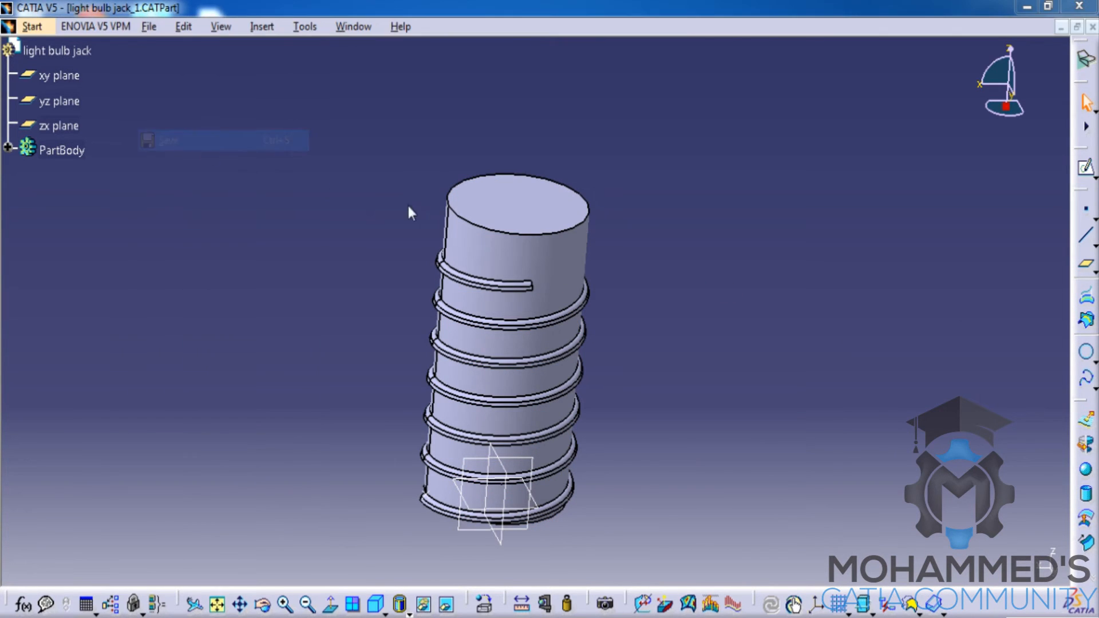
{"action": "left_click", "coordinate": [168, 140]}
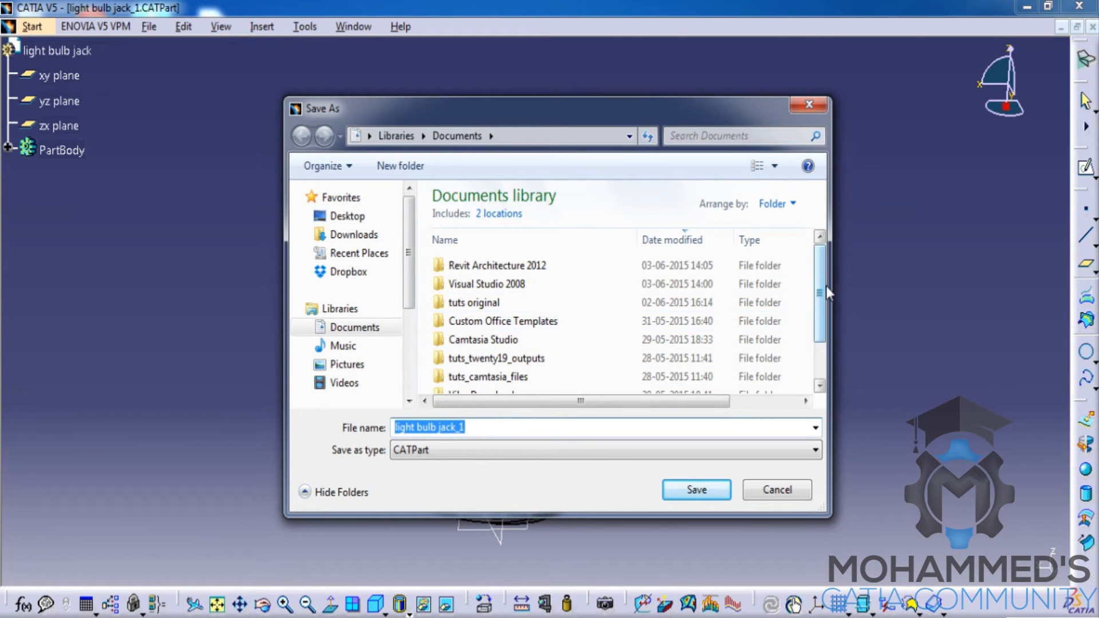
{"action": "scroll", "scroll_direction": "down", "scroll_amount": 3}
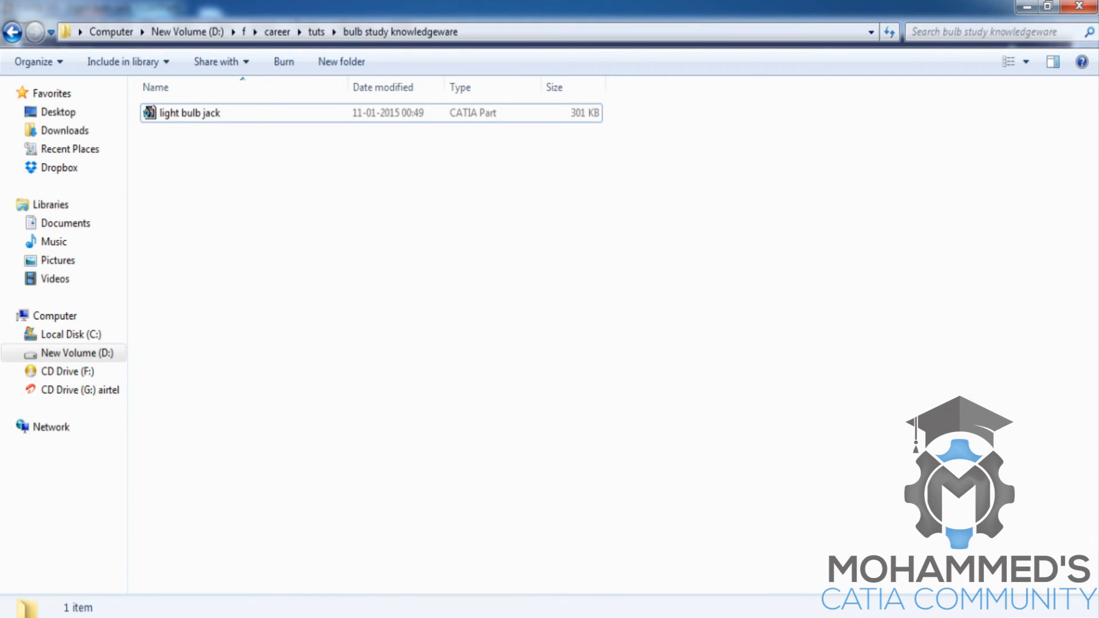
{"action": "mouse_move", "coordinate": [702, 168]}
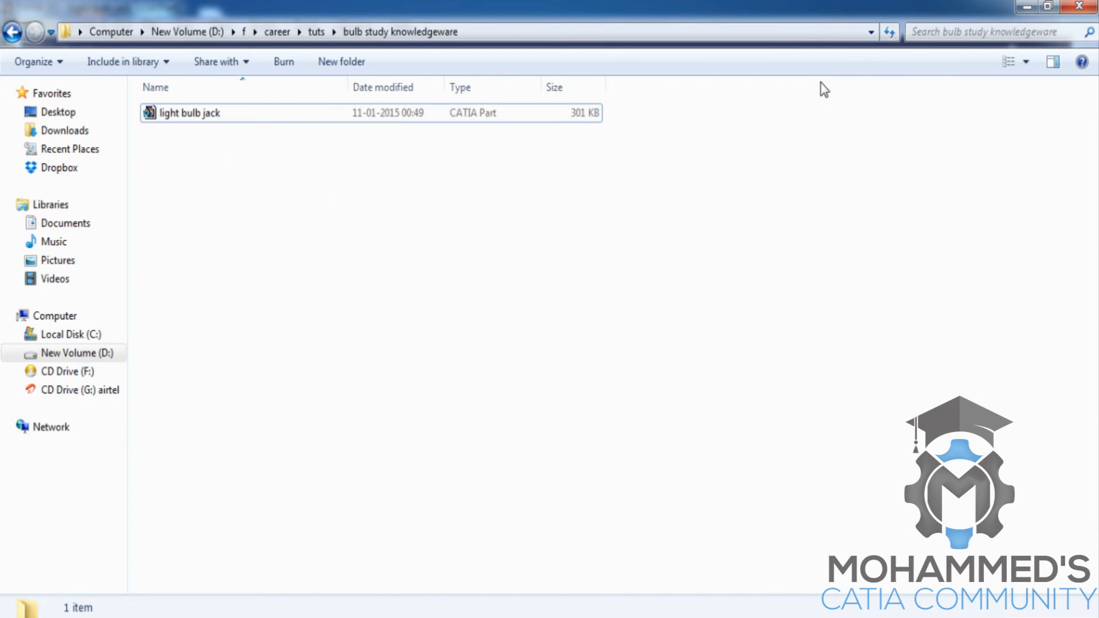
Step: Return from the bulb study folder in Windows Explorer to the light bulb jack_1 part in CATIA
{"action": "double_click", "coordinate": [189, 113]}
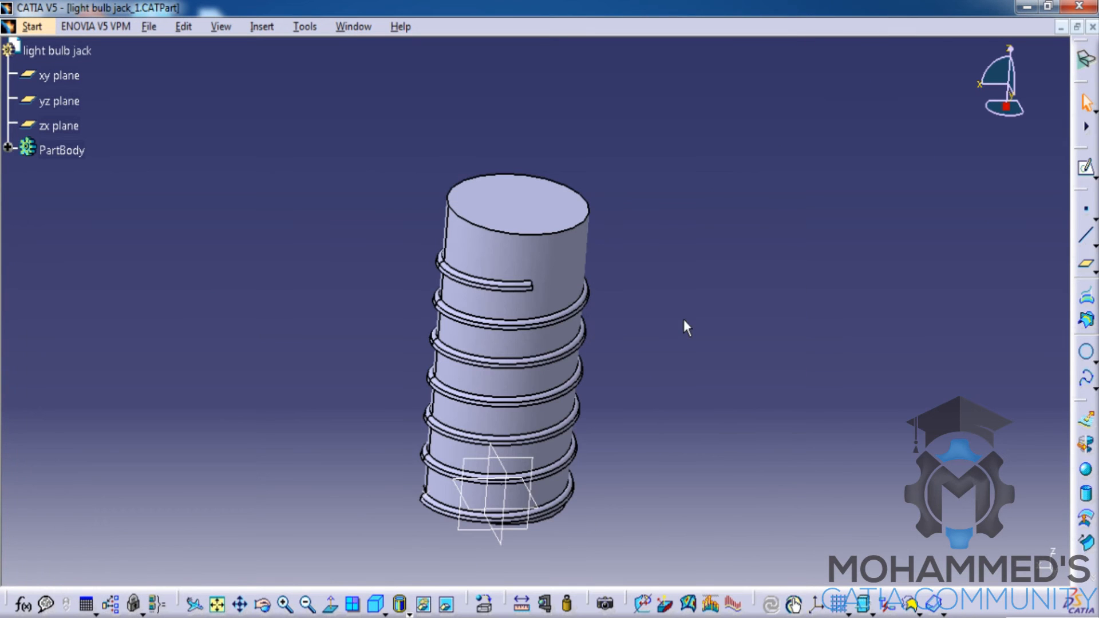
{"action": "mouse_move", "coordinate": [752, 379]}
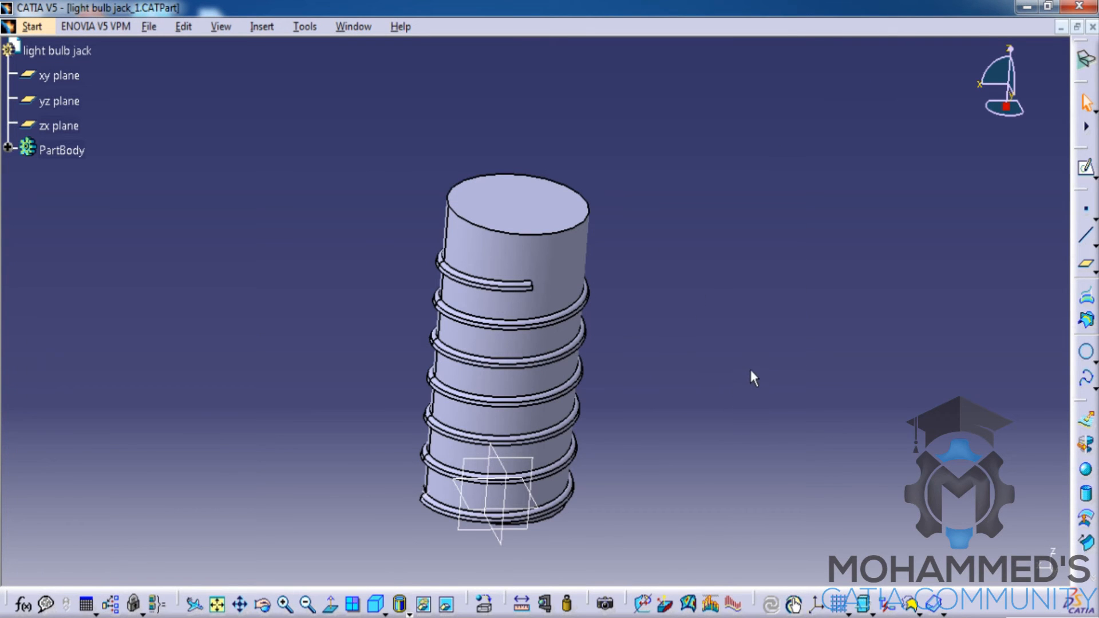
{"action": "mouse_move", "coordinate": [763, 352]}
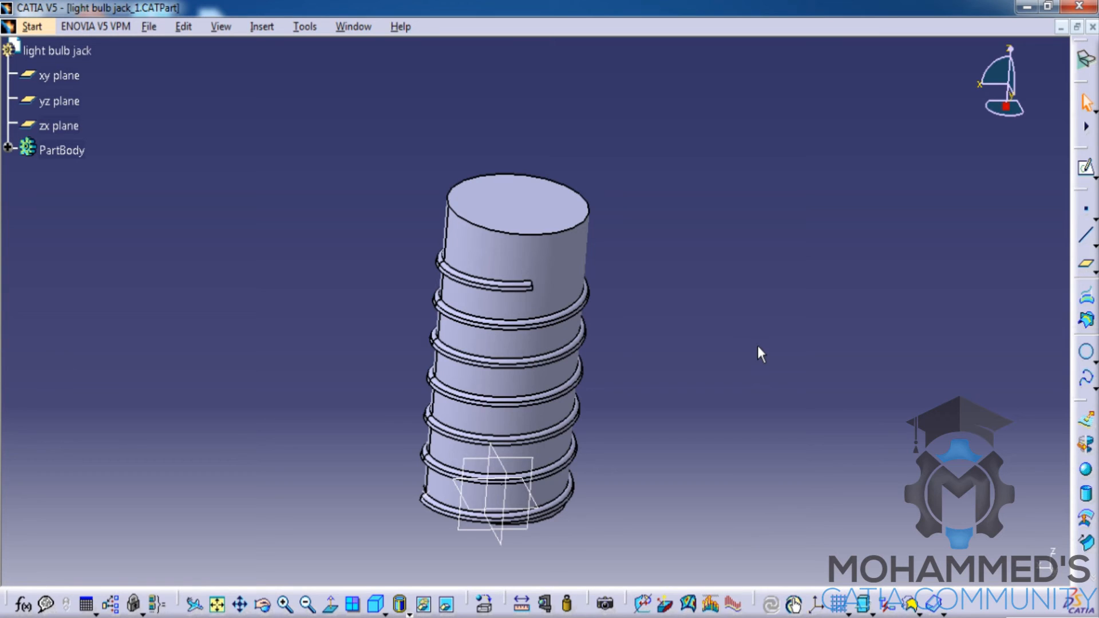
{"action": "mouse_move", "coordinate": [745, 174]}
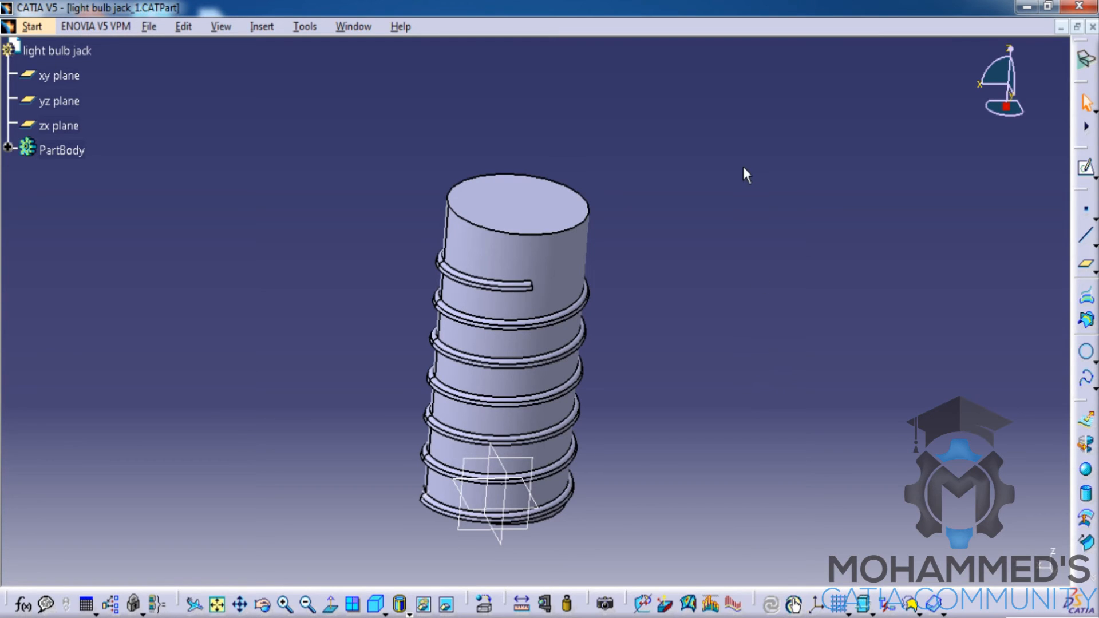
{"action": "mouse_move", "coordinate": [775, 193]}
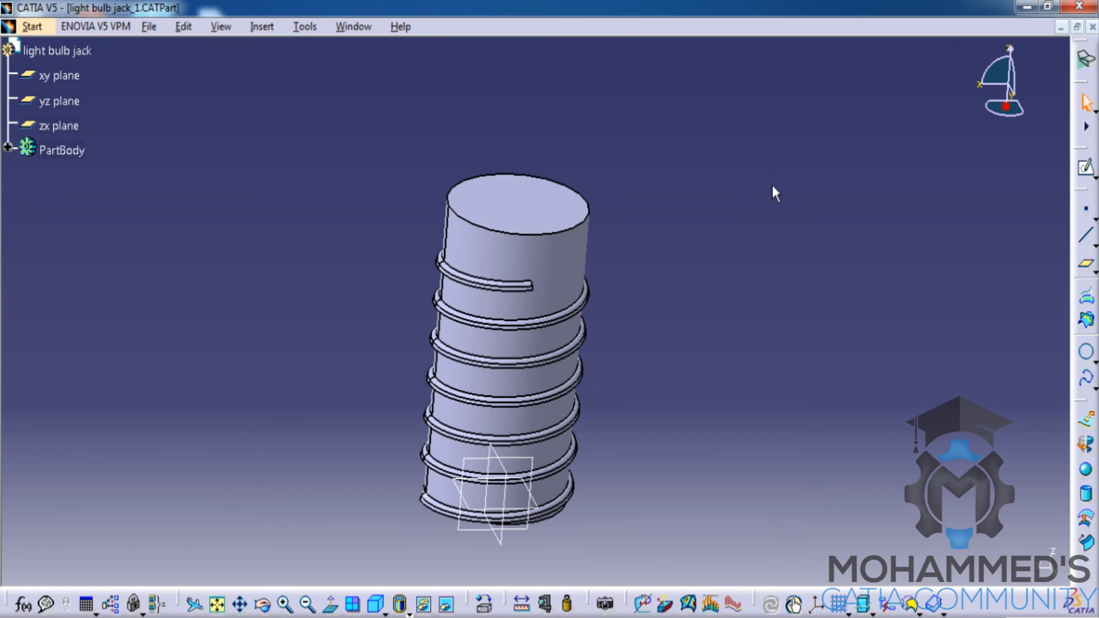
{"action": "mouse_move", "coordinate": [773, 159]}
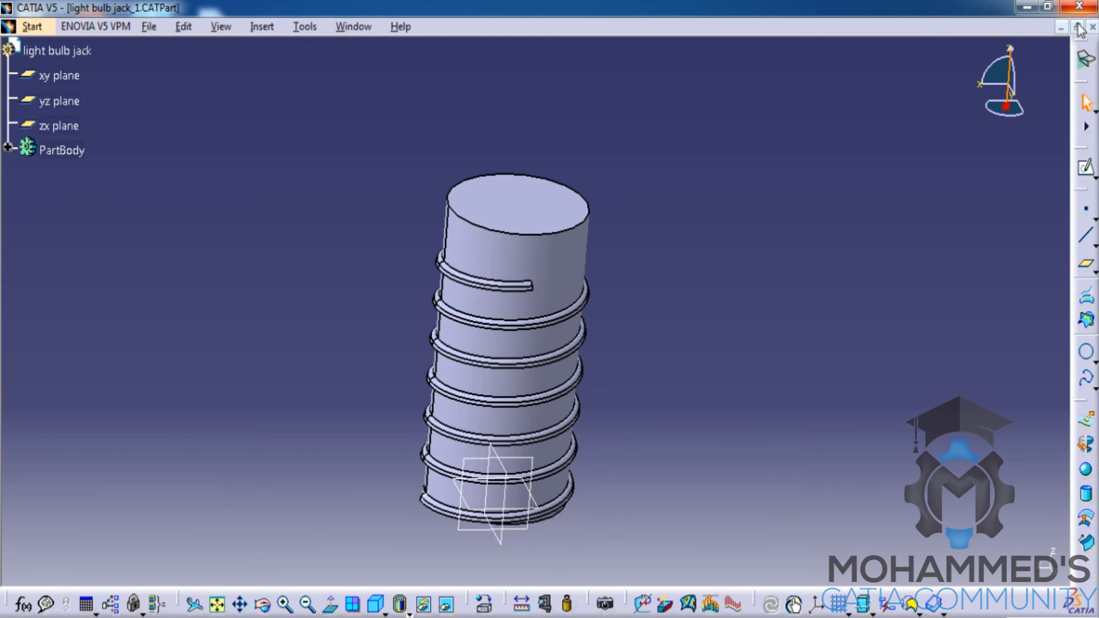
Step: Close light bulb jack_1 without saving its changes
{"action": "left_click", "coordinate": [1091, 8]}
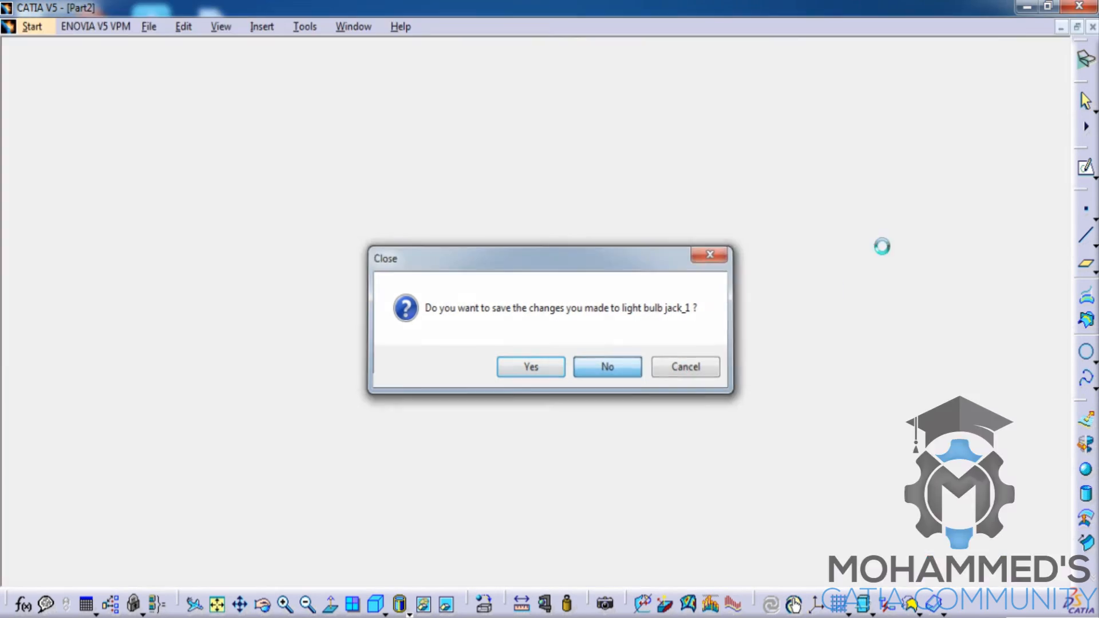
{"action": "left_click", "coordinate": [607, 366]}
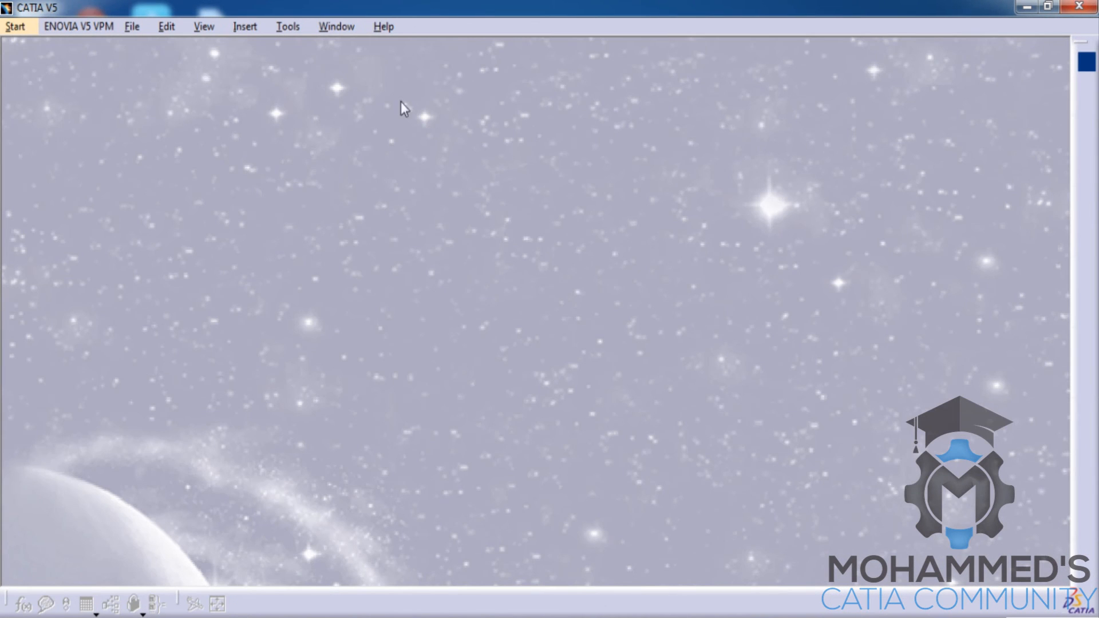
Step: Create a fresh Part document, accepting the default name Part1
{"action": "left_click", "coordinate": [132, 27]}
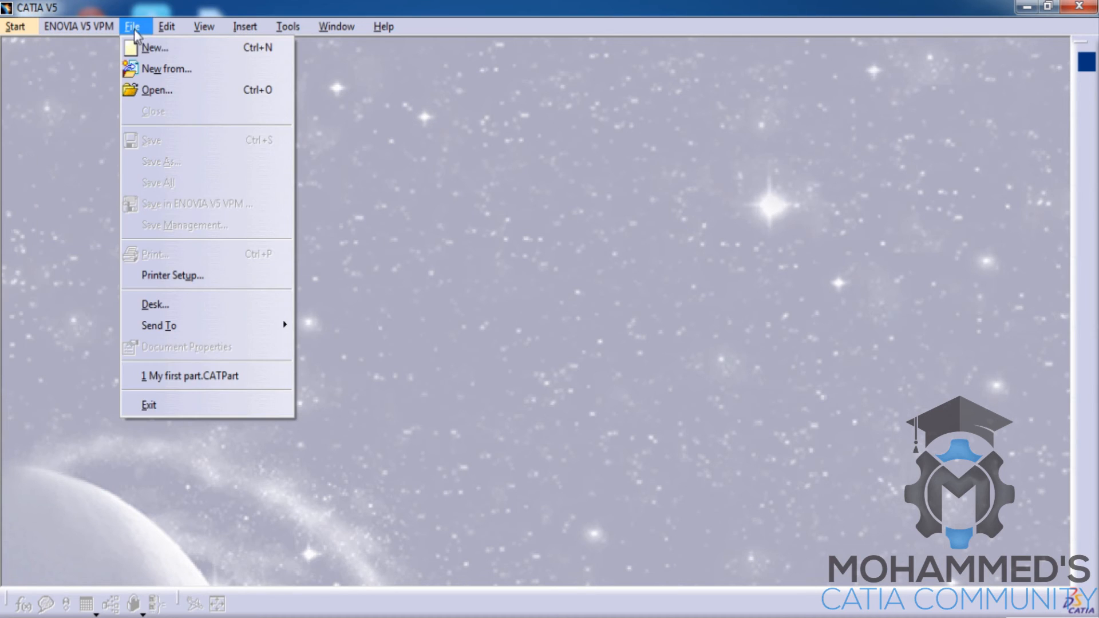
{"action": "left_click", "coordinate": [155, 48]}
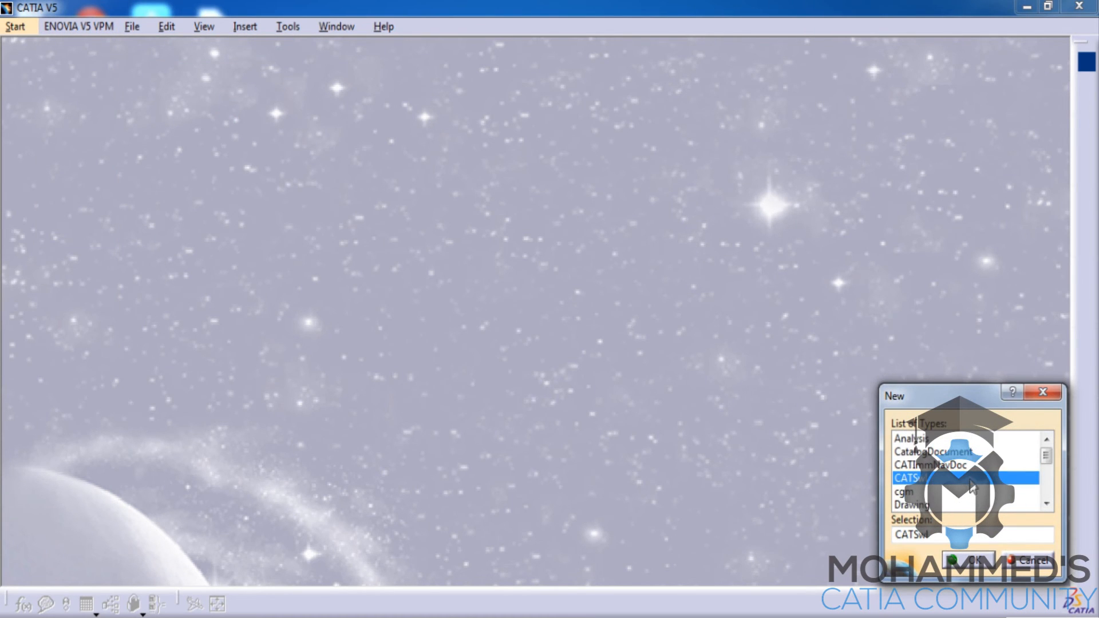
{"action": "left_click", "coordinate": [78, 26]}
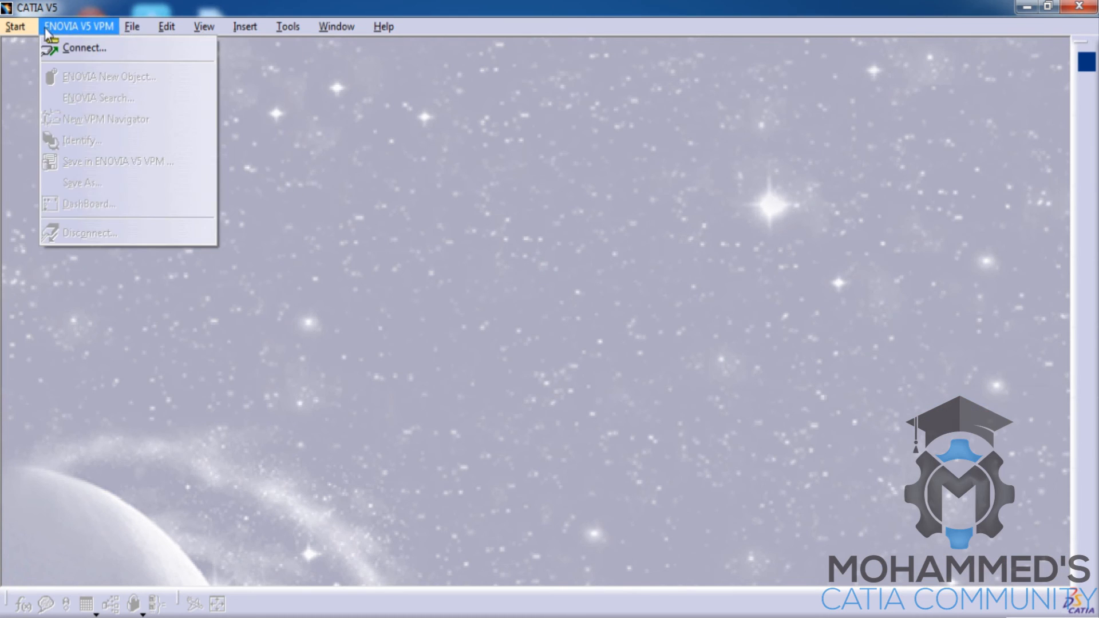
{"action": "left_click", "coordinate": [14, 26]}
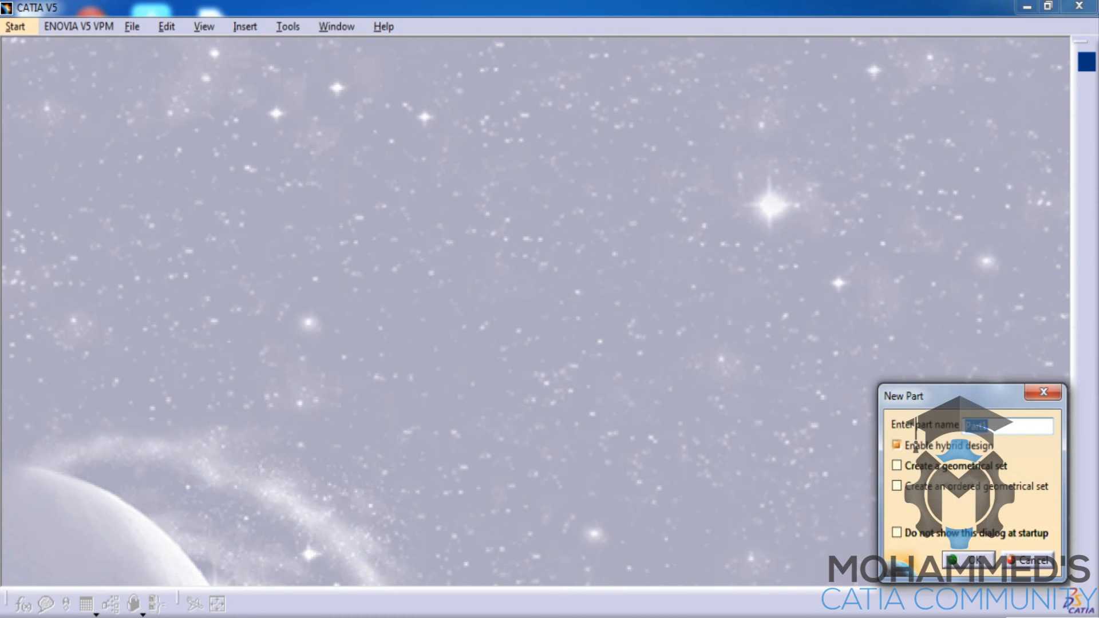
{"action": "left_click", "coordinate": [969, 559]}
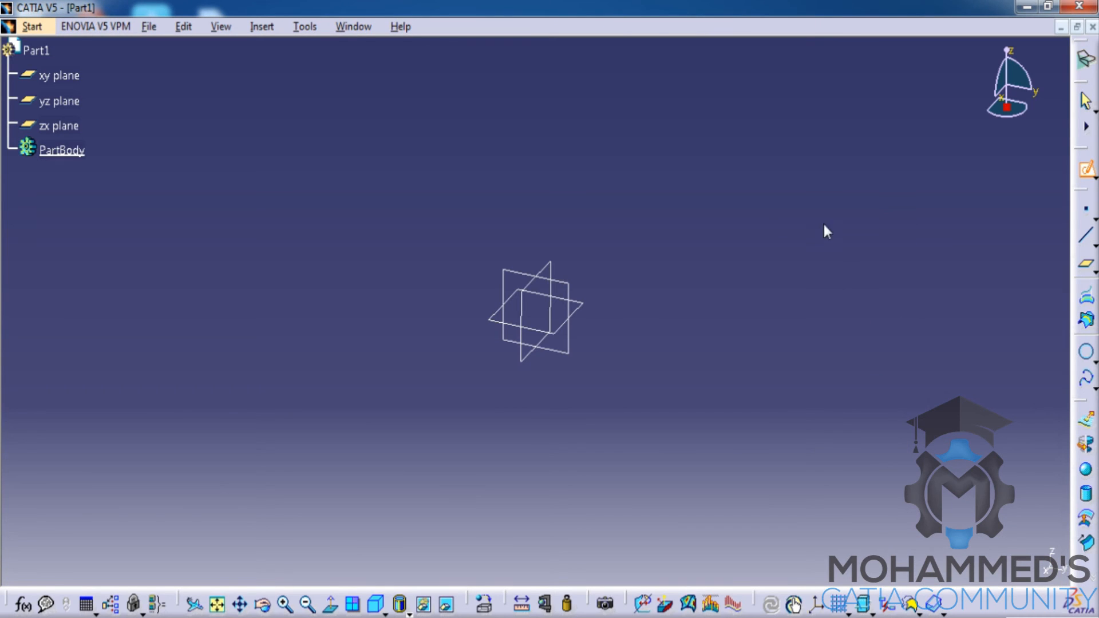
{"action": "mouse_move", "coordinate": [549, 254]}
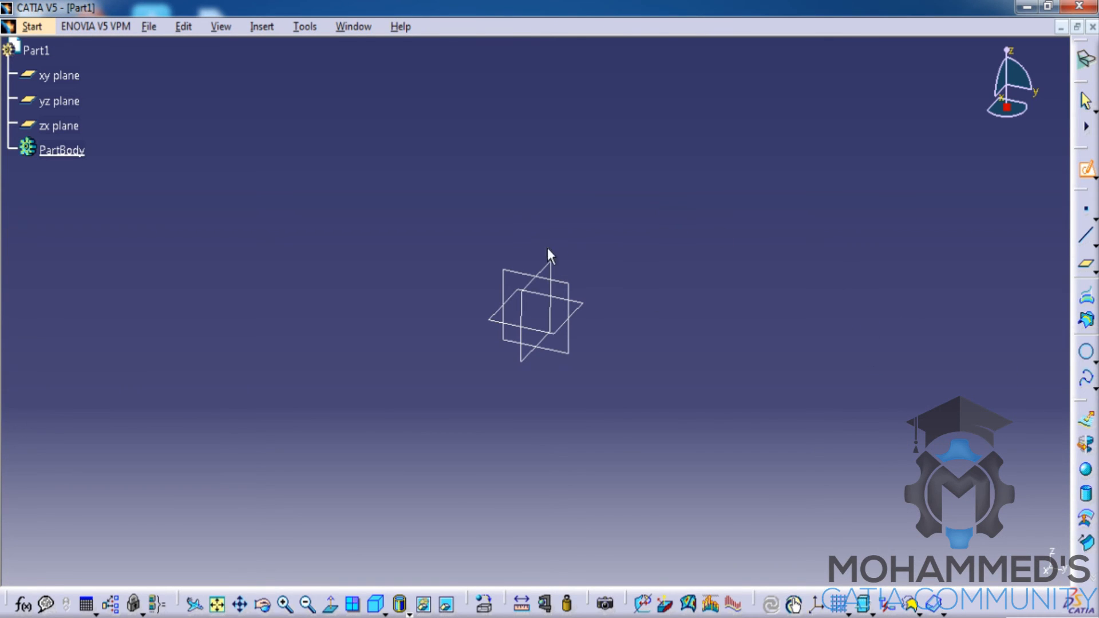
{"action": "mouse_move", "coordinate": [729, 290]}
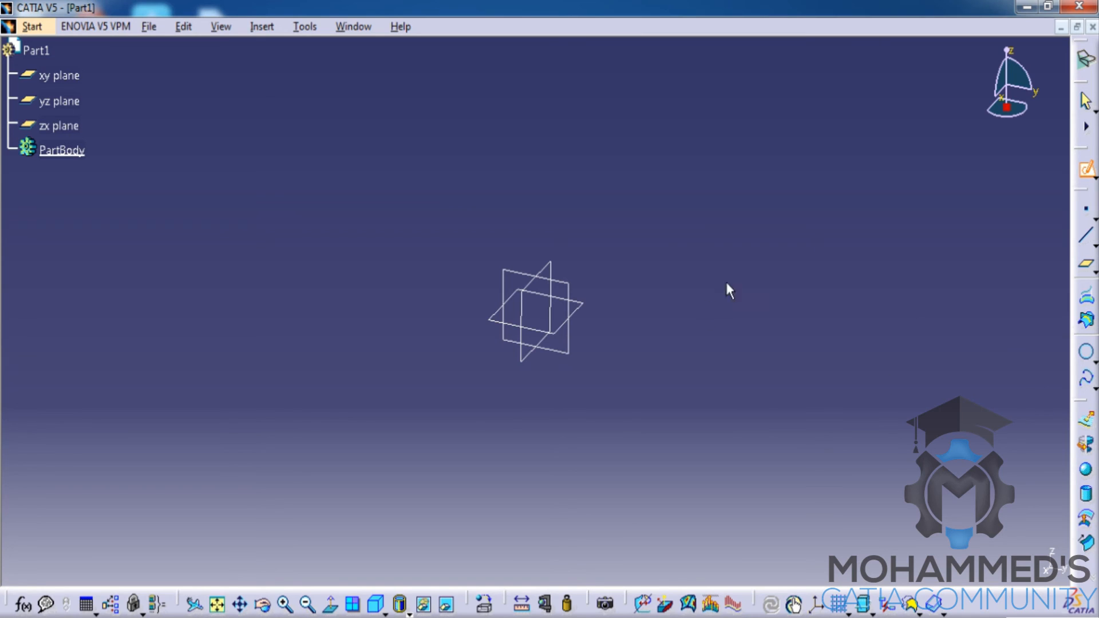
{"action": "mouse_move", "coordinate": [1045, 171]}
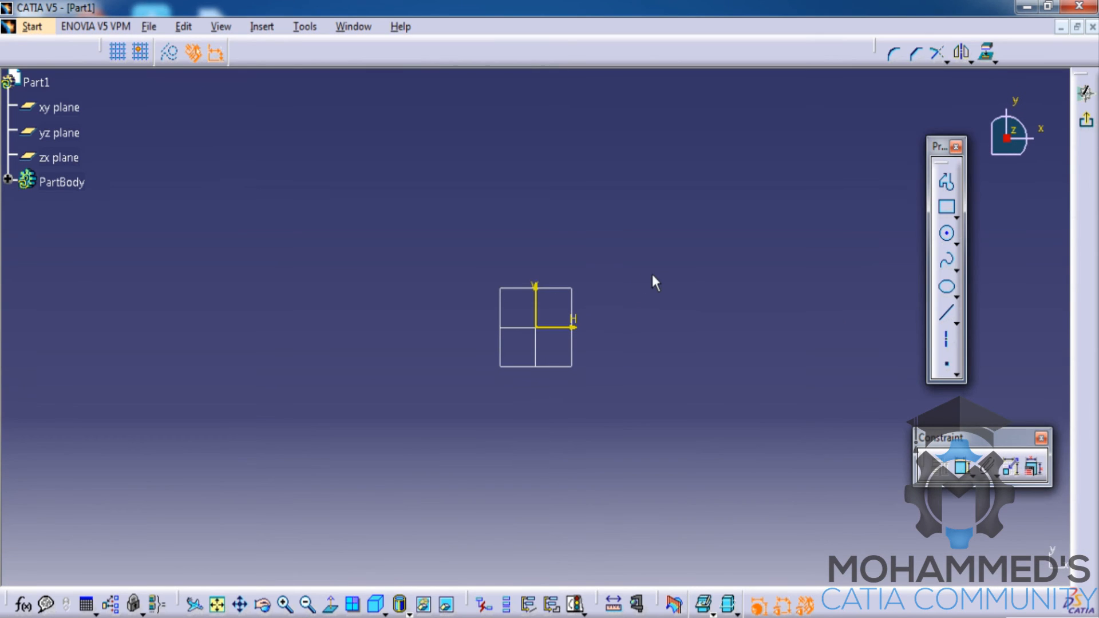
{"action": "mouse_move", "coordinate": [880, 223]}
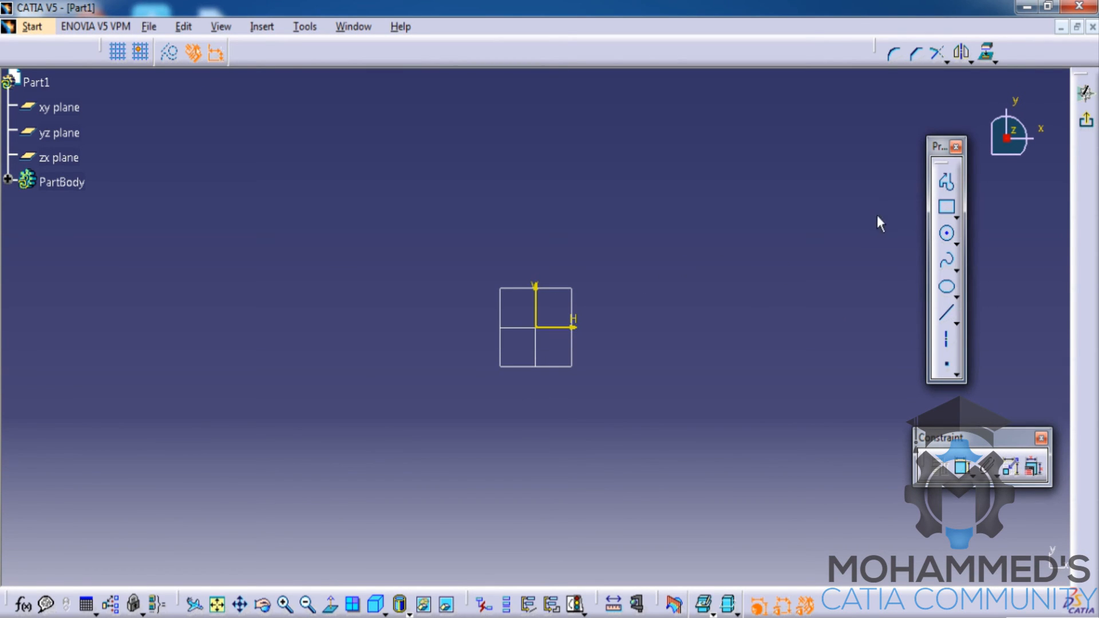
{"action": "mouse_move", "coordinate": [1080, 131]}
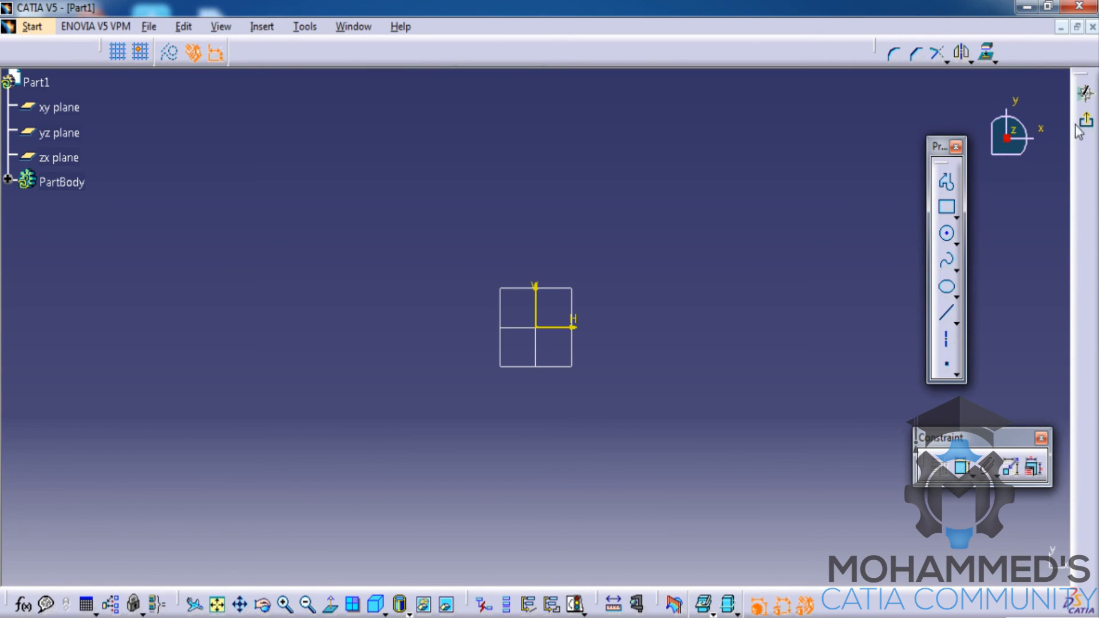